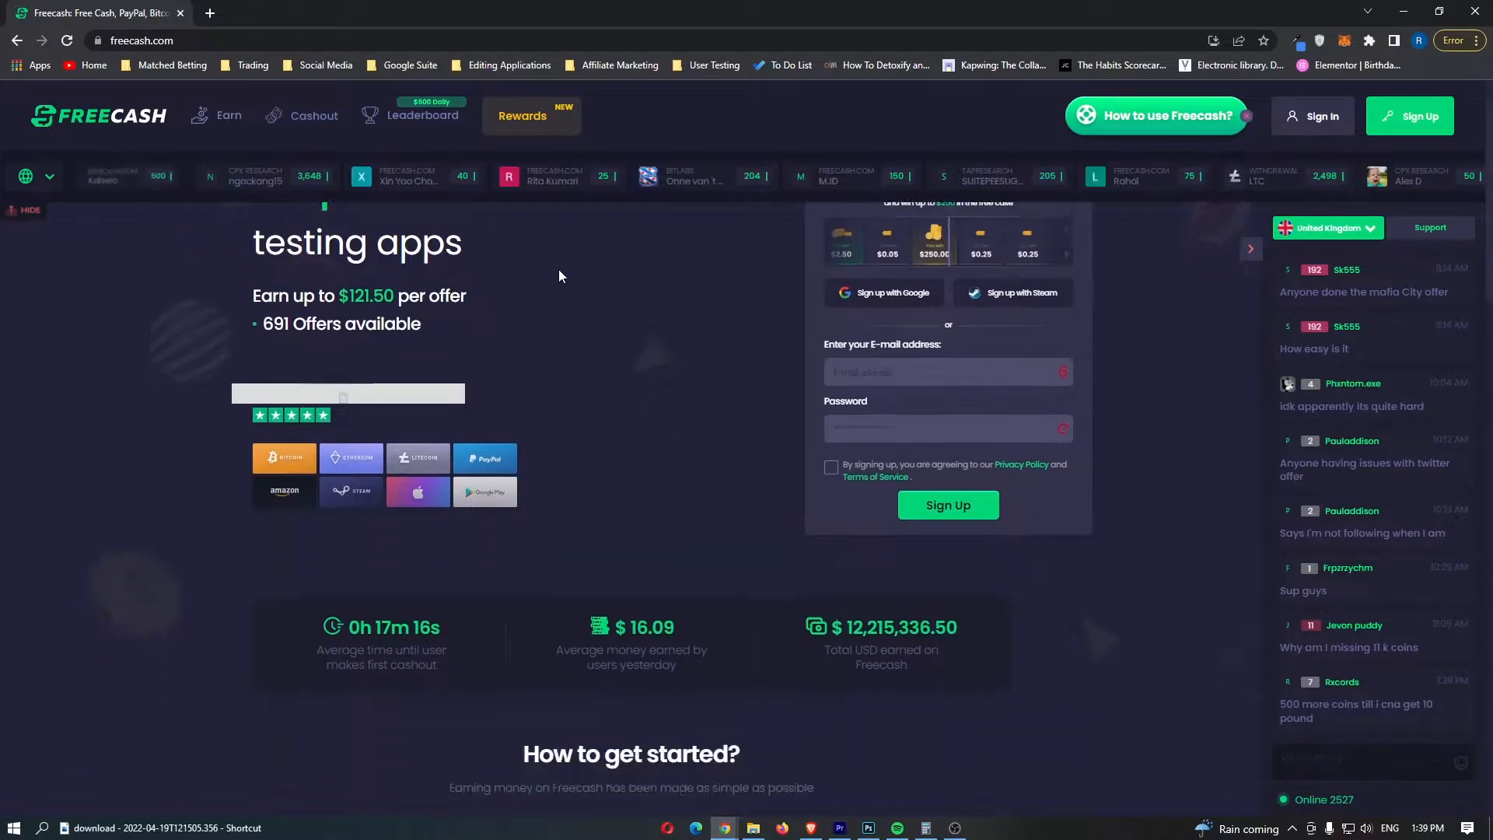
# Scroll through the Freecash homepage and its stats sections
pyautogui.scroll(-3)
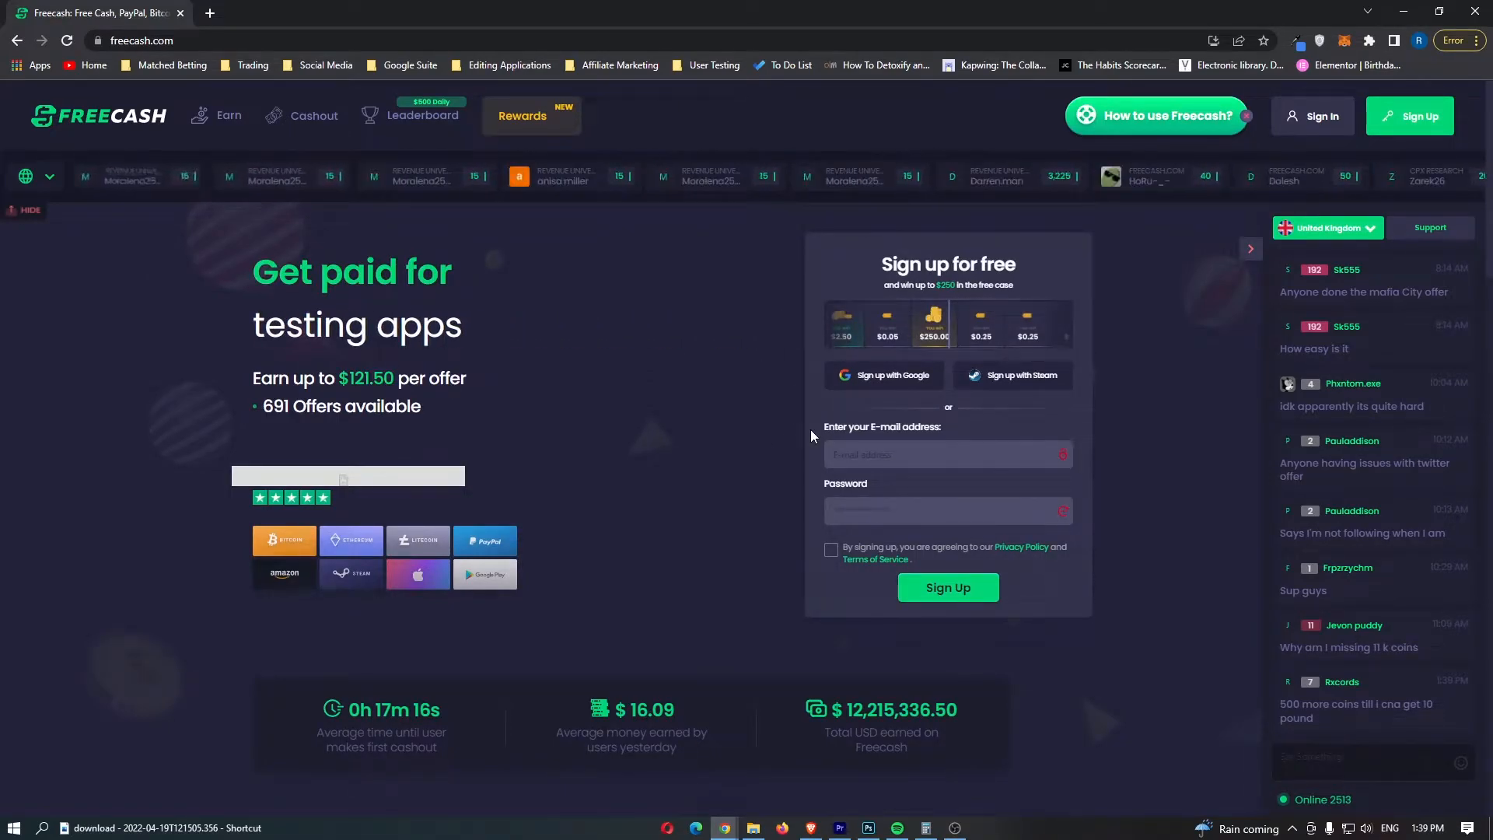
pyautogui.scroll(-3)
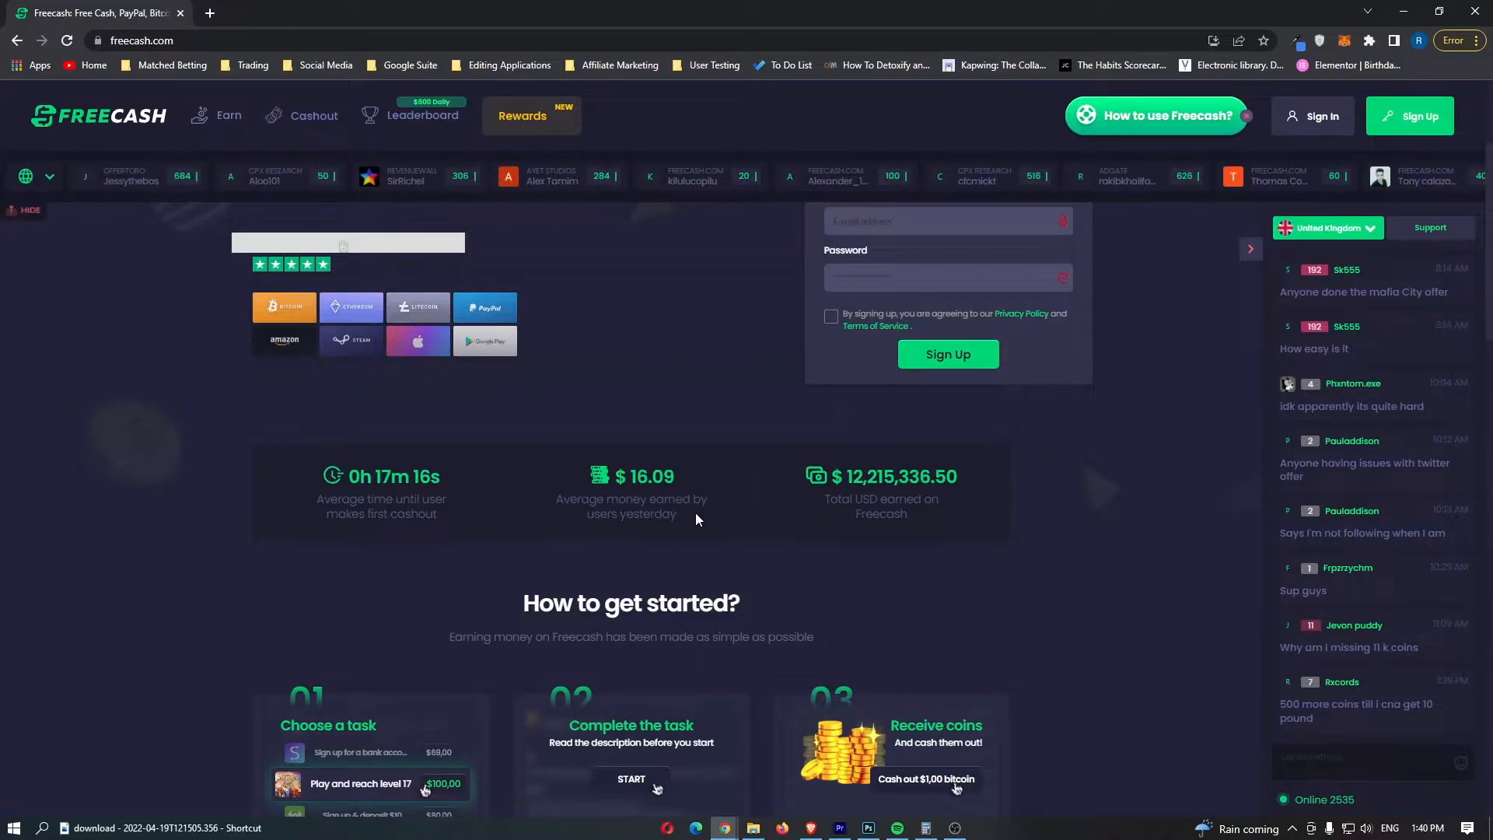
pyautogui.moveTo(715, 484)
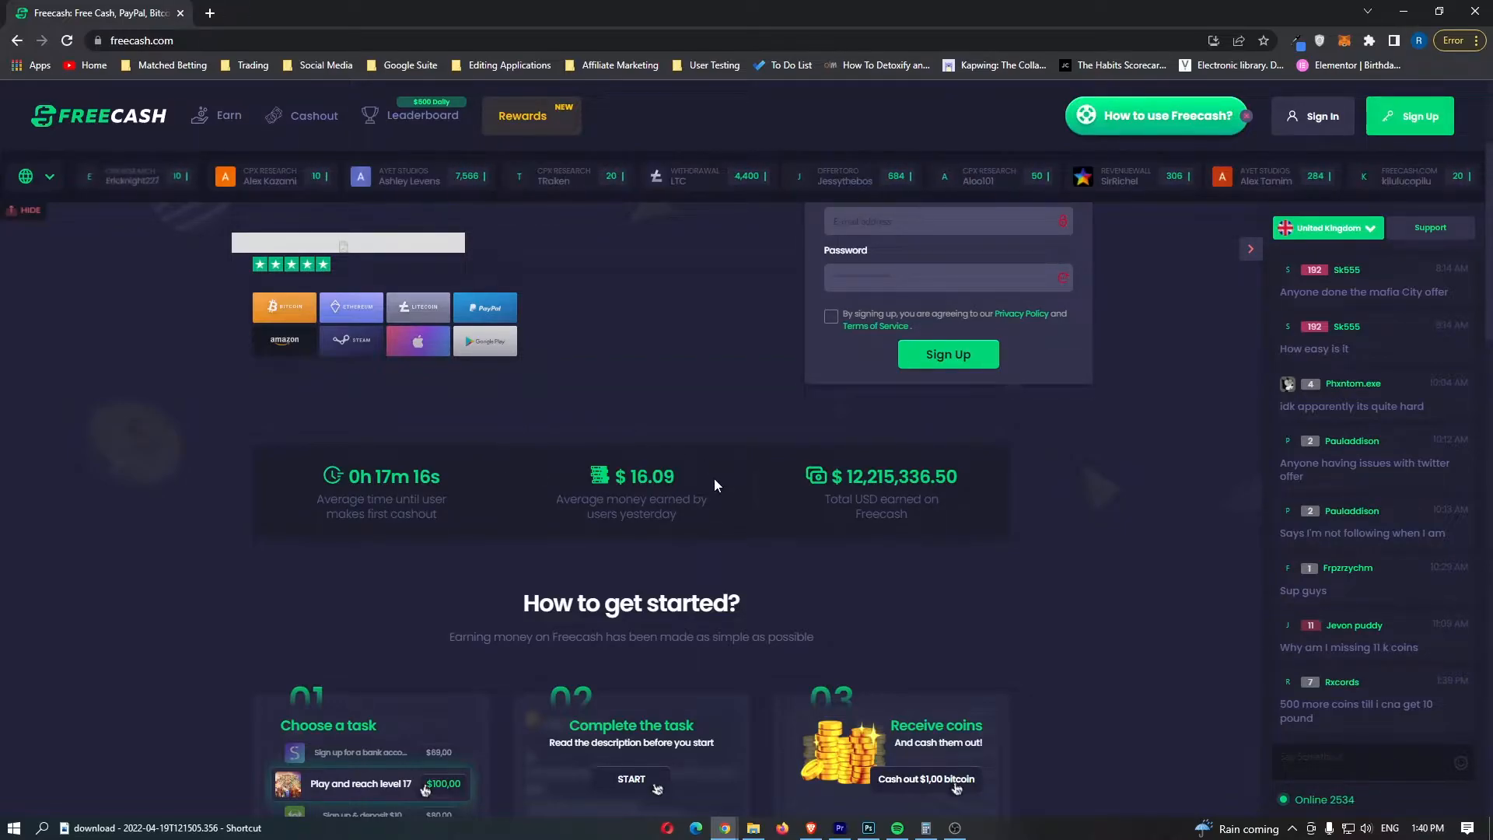
pyautogui.doubleClick(645, 475)
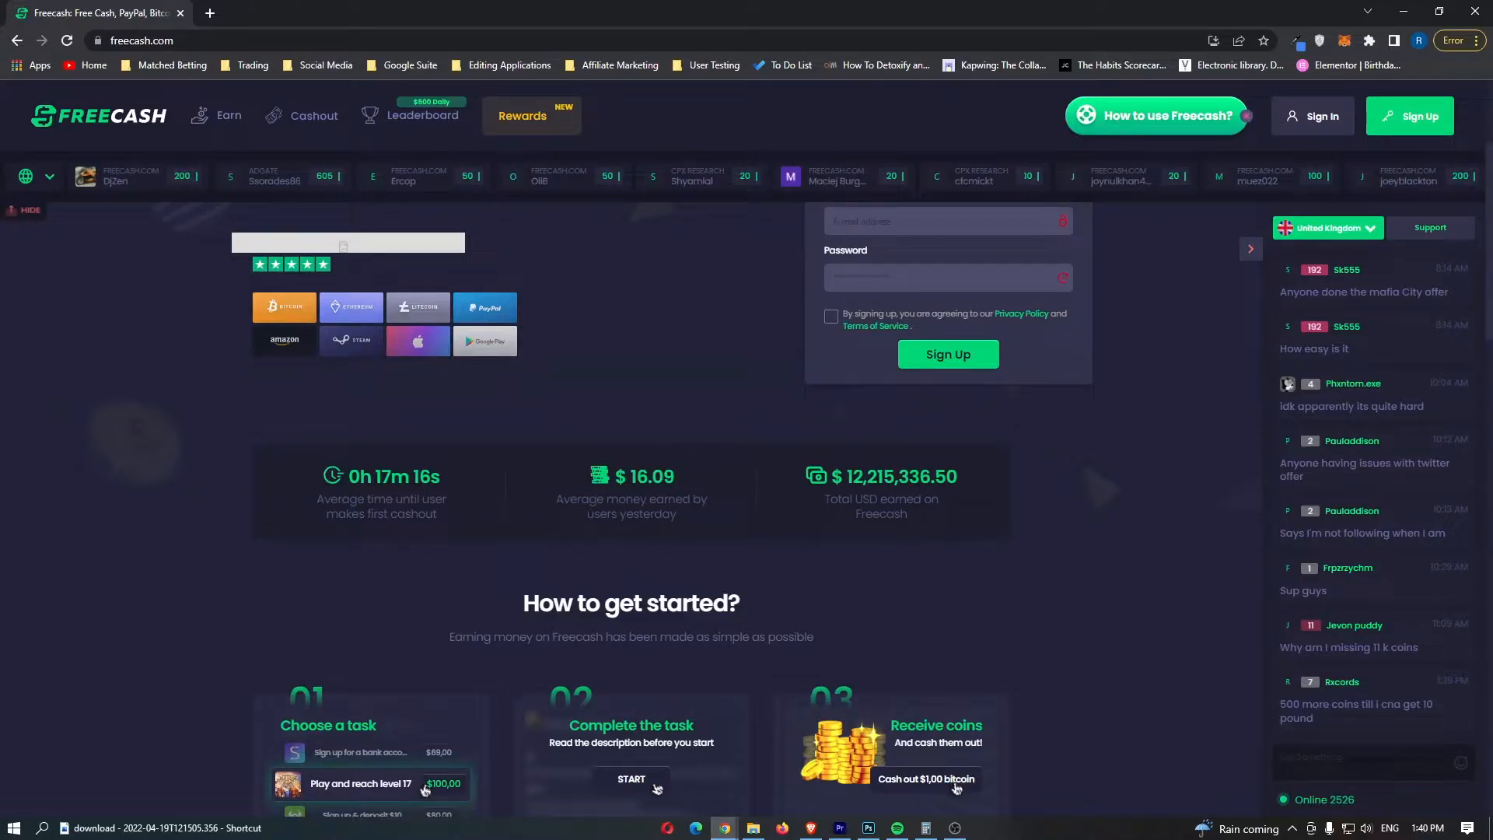
pyautogui.doubleClick(881, 500)
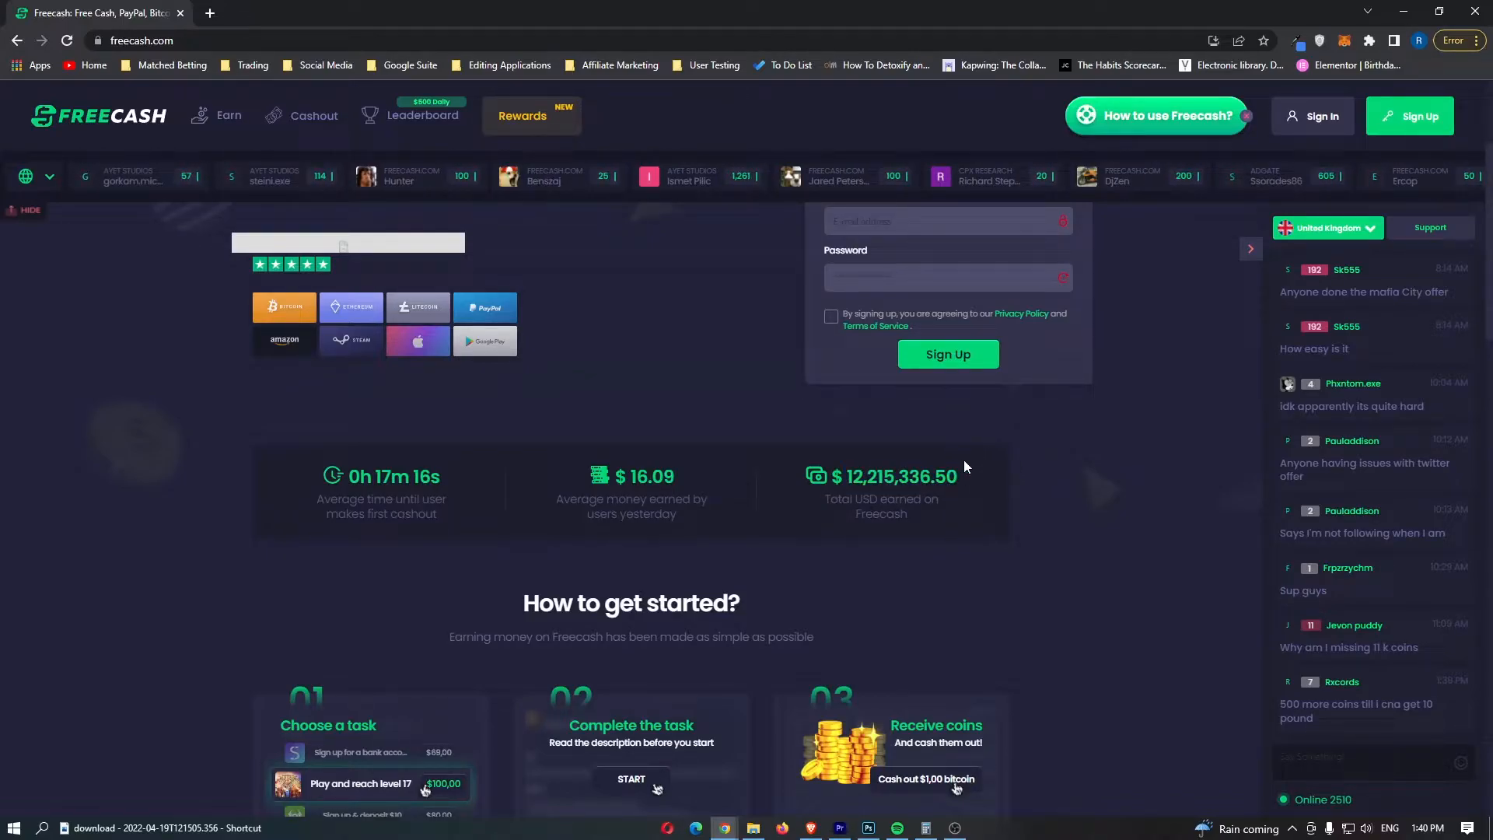
pyautogui.moveTo(967, 457)
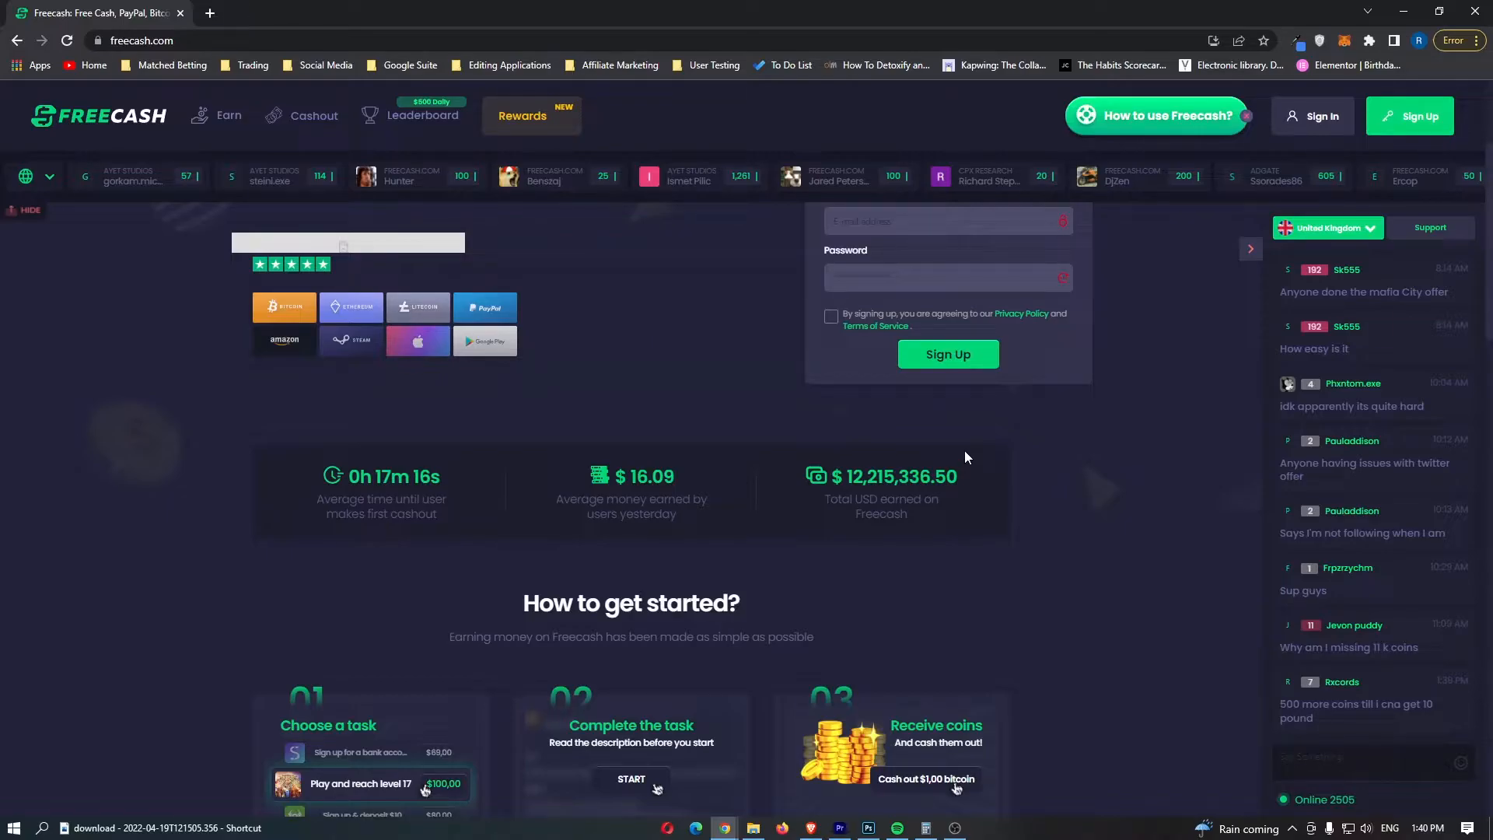
pyautogui.scroll(-3)
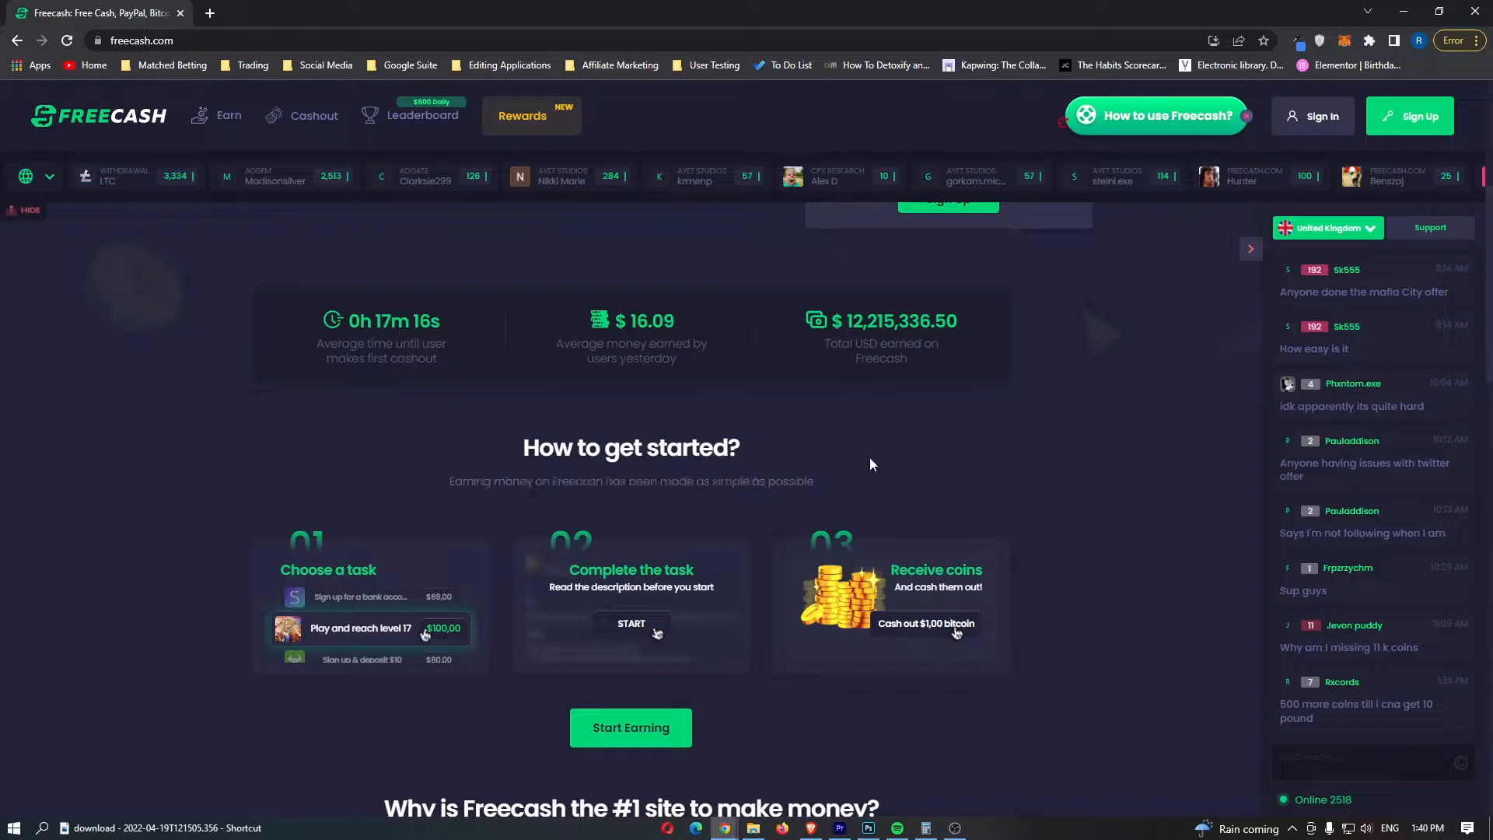
pyautogui.scroll(-3)
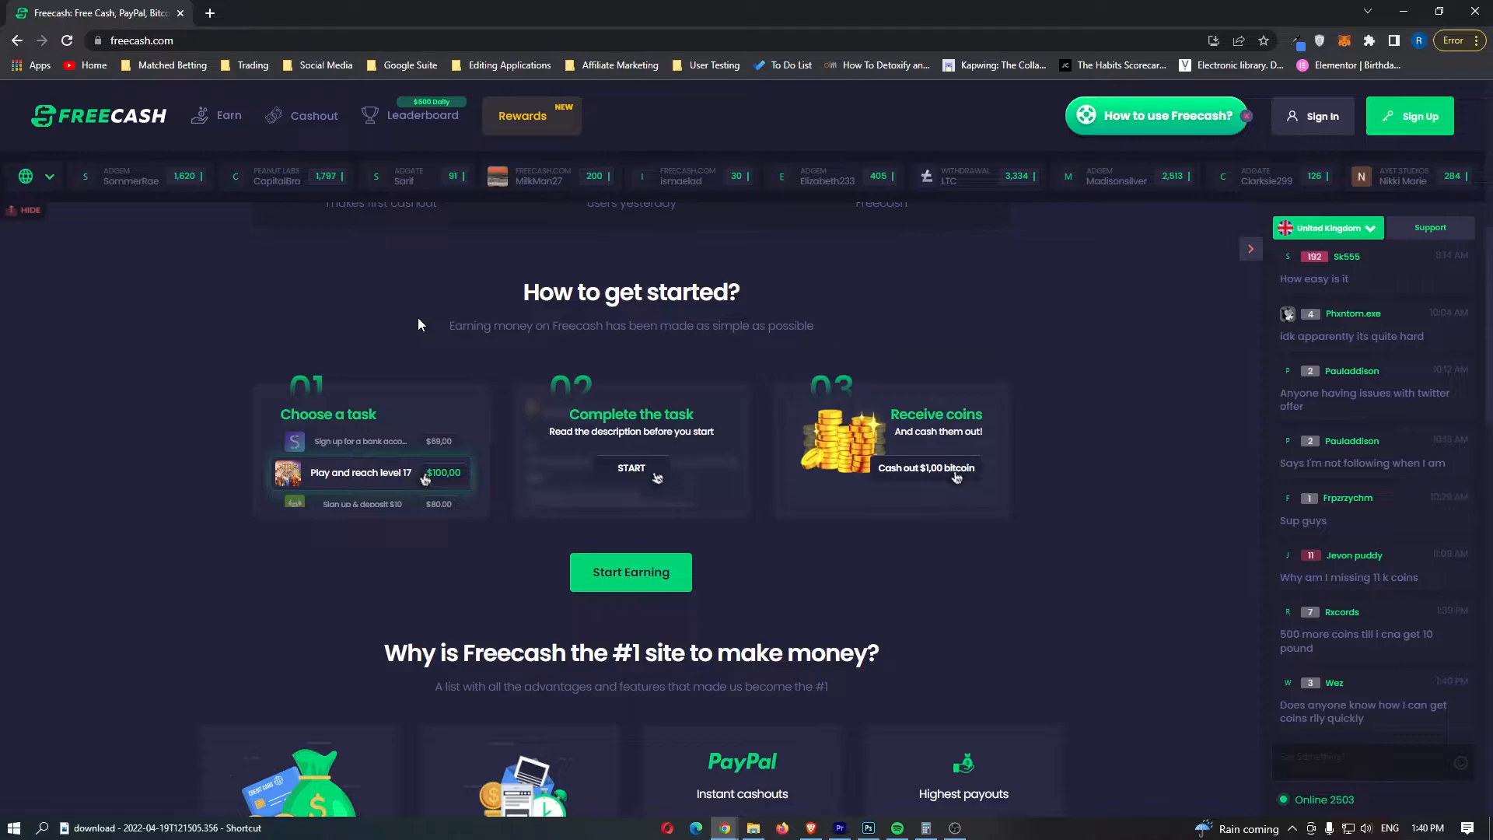
# Browse the Cashout page's crypto, gift card and skin withdrawal options
pyautogui.click(313, 115)
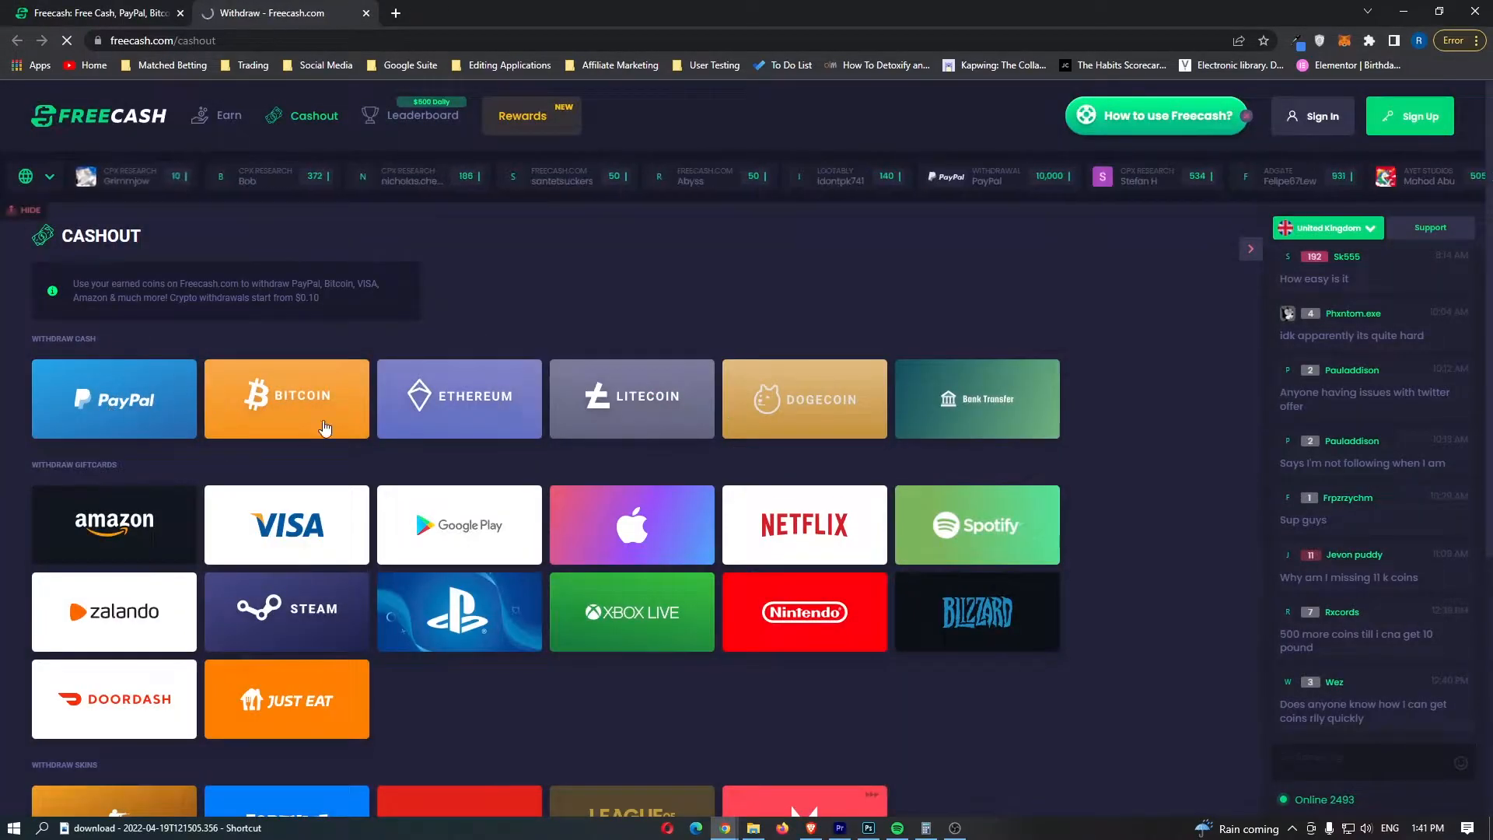
pyautogui.moveTo(100, 385)
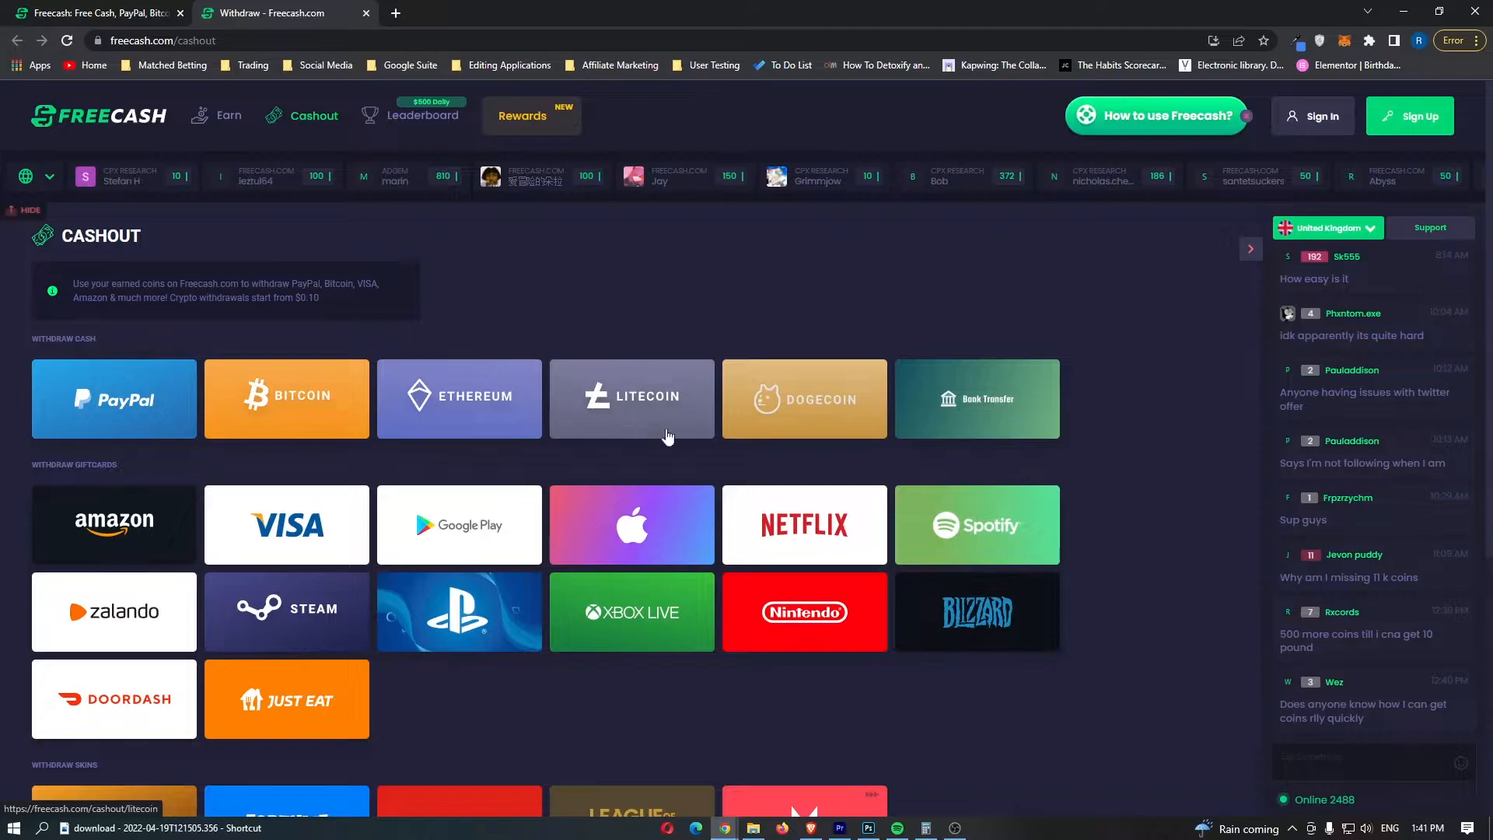
pyautogui.scroll(-3)
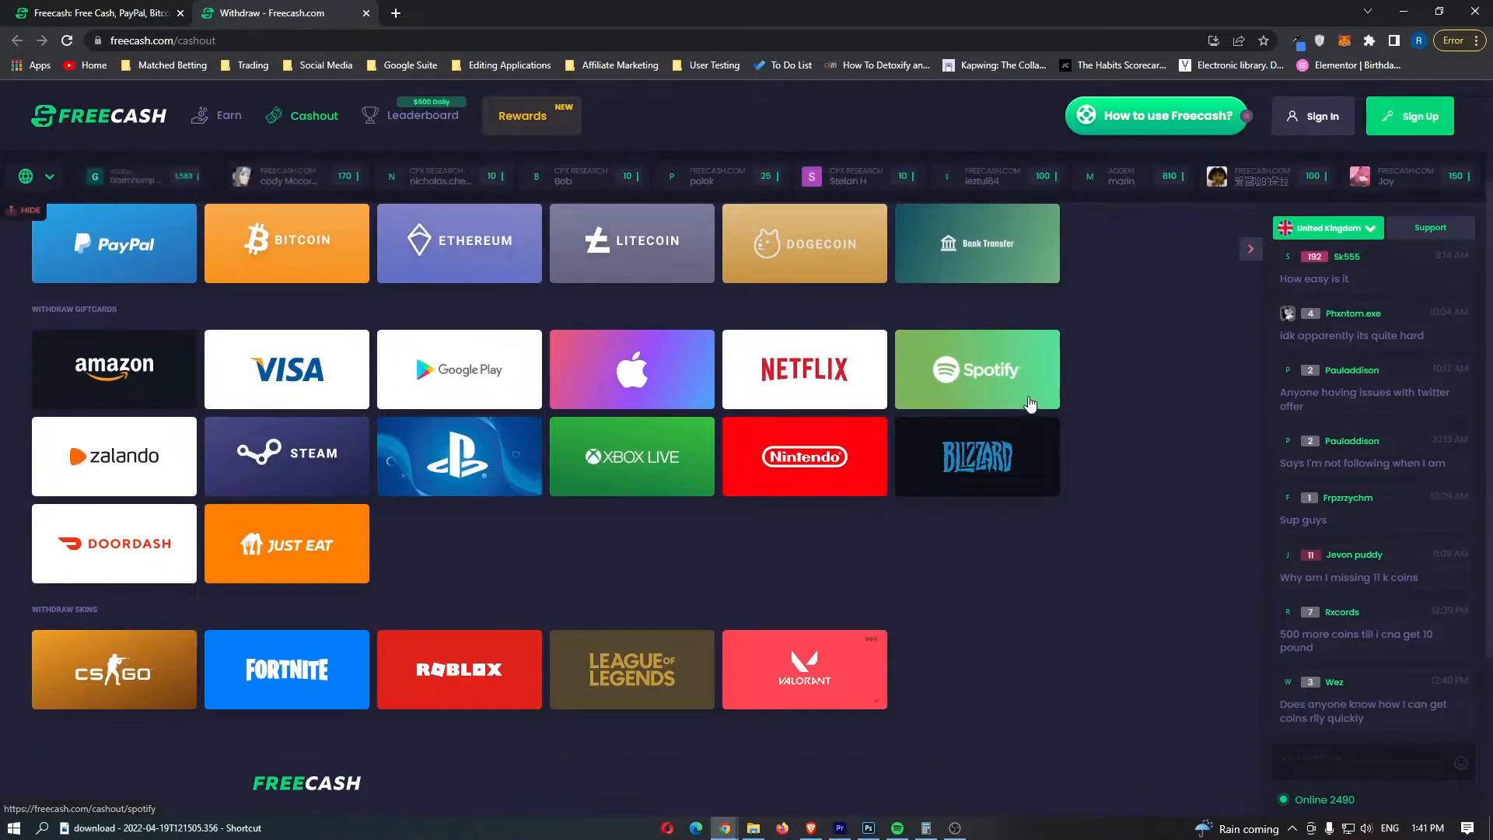
pyautogui.scroll(3)
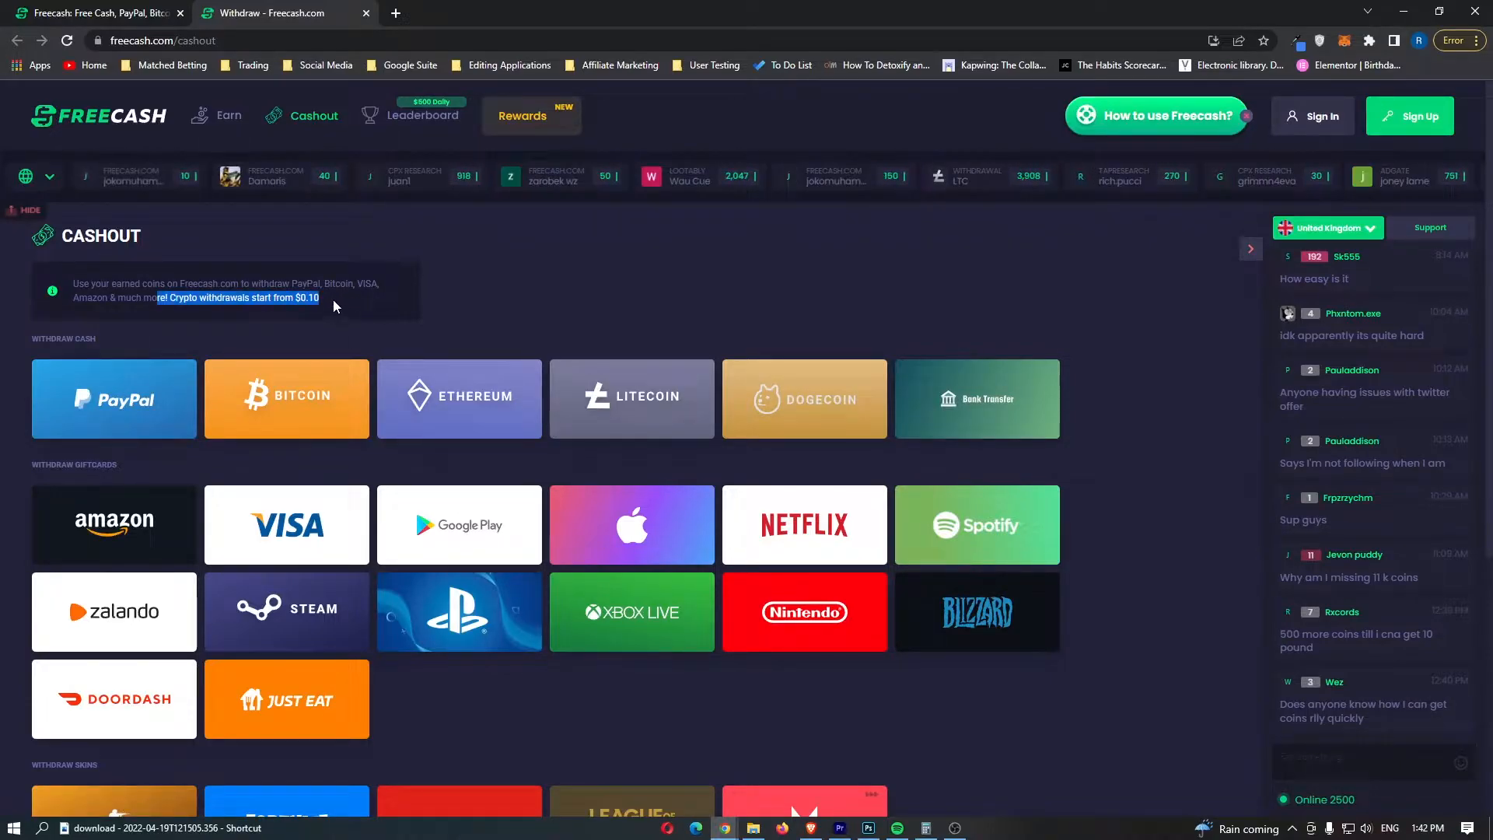
pyautogui.moveTo(485, 334)
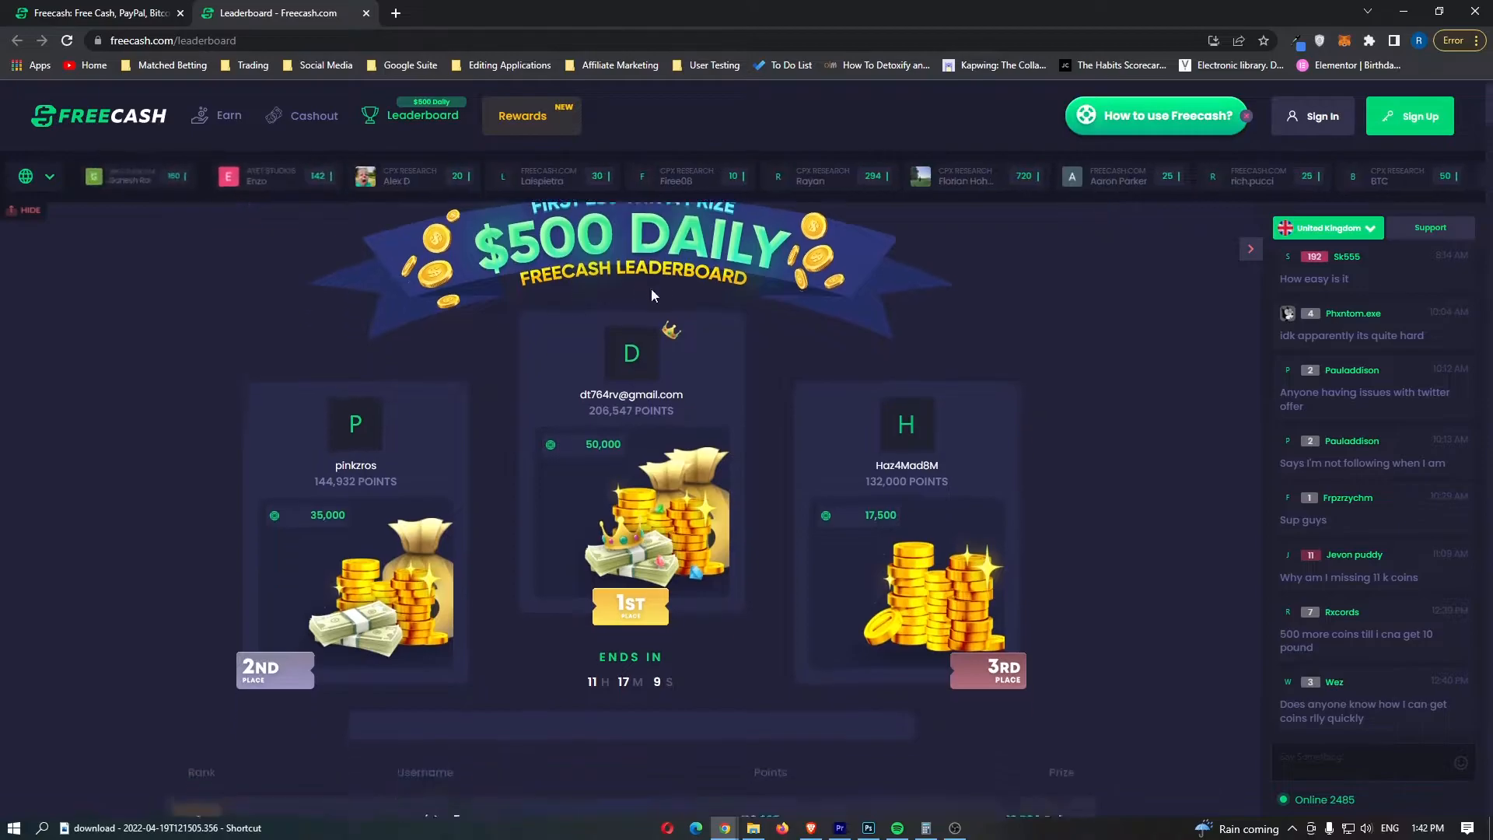
# Scroll the leaderboard ranks, view the $2,500 Monthly leaderboard, then return home
pyautogui.scroll(-3)
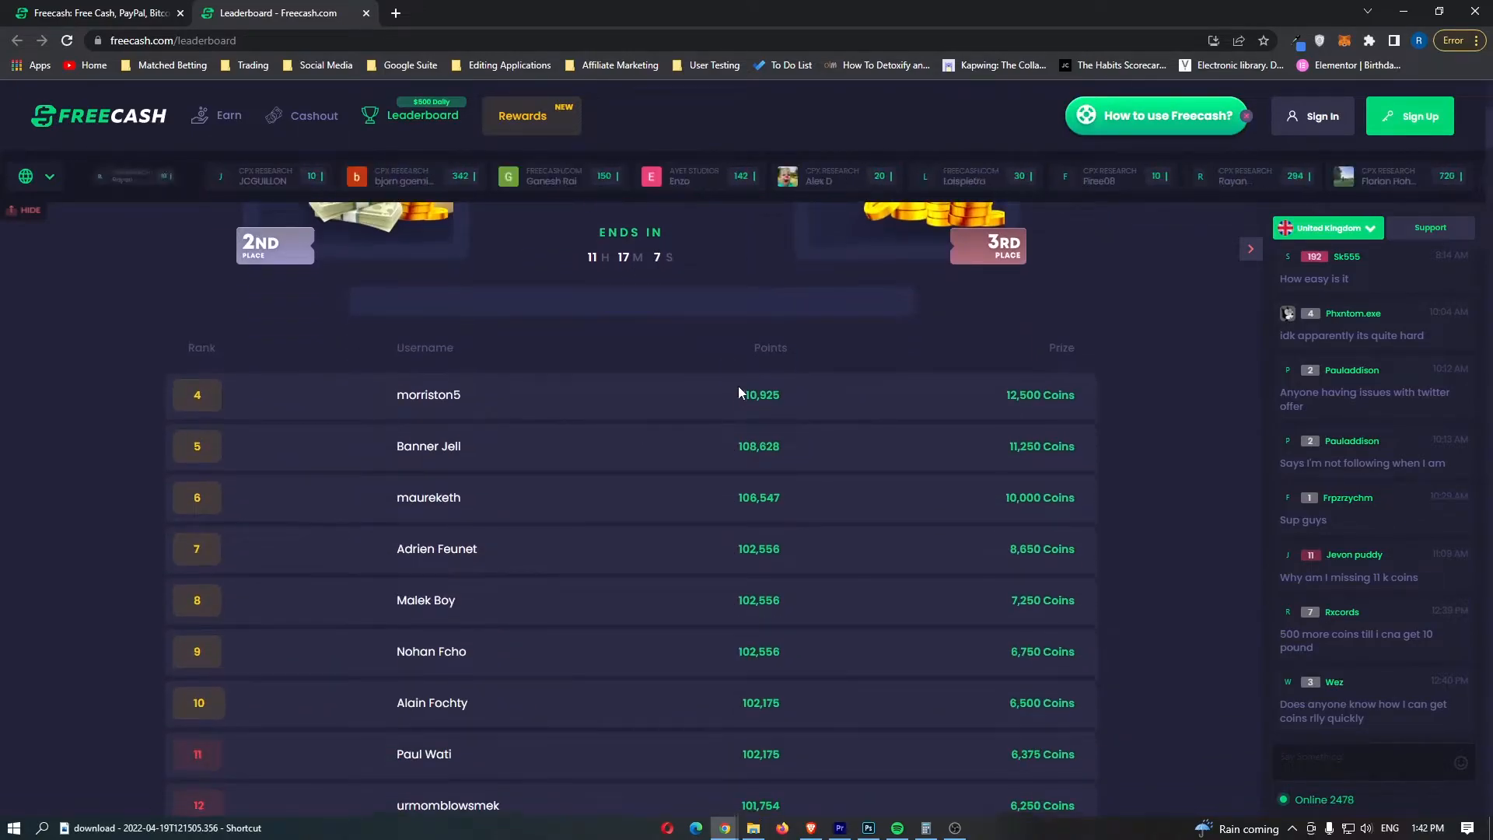
pyautogui.scroll(3)
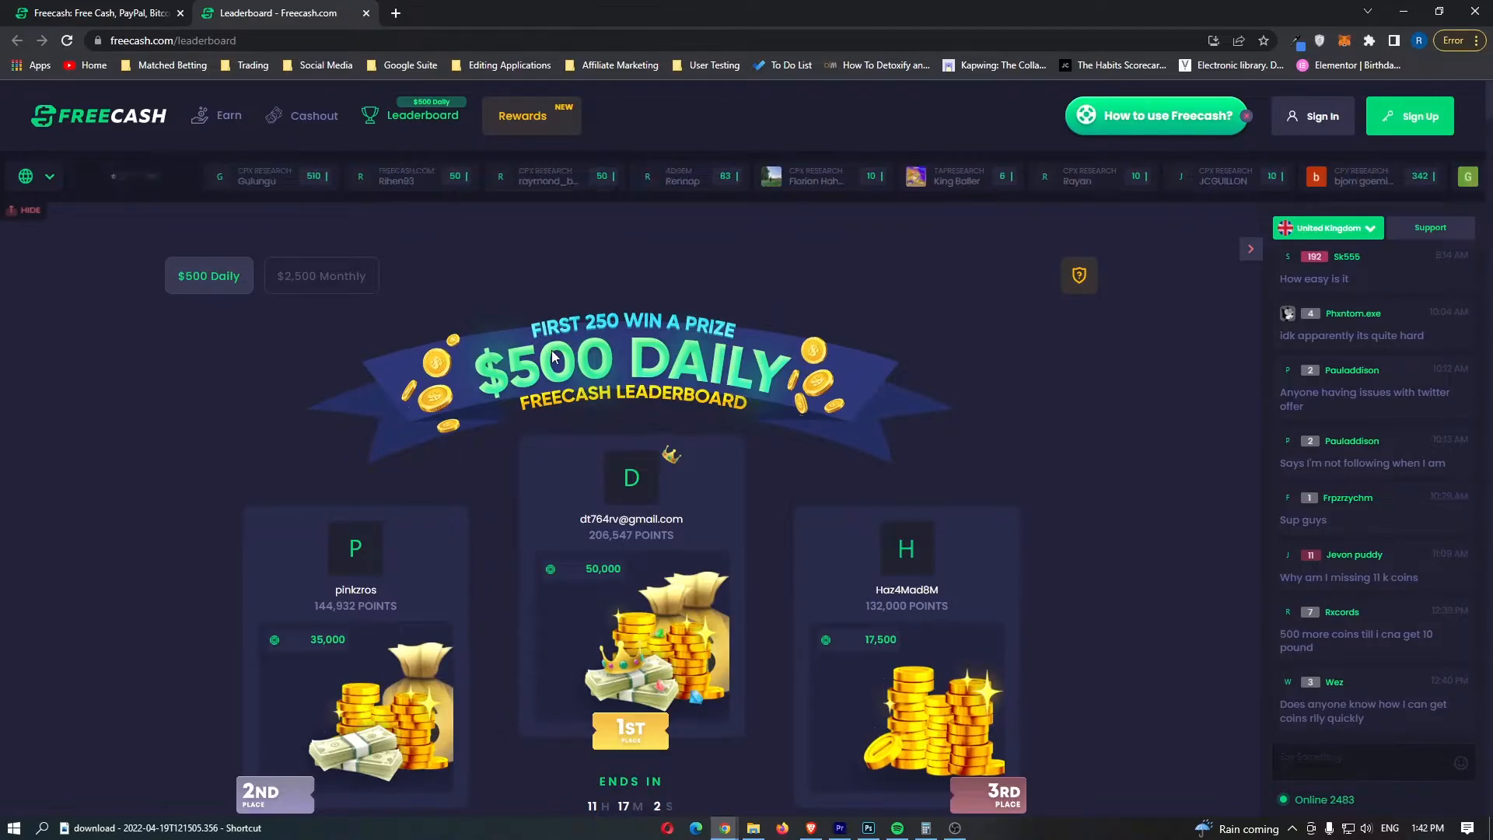
pyautogui.click(321, 276)
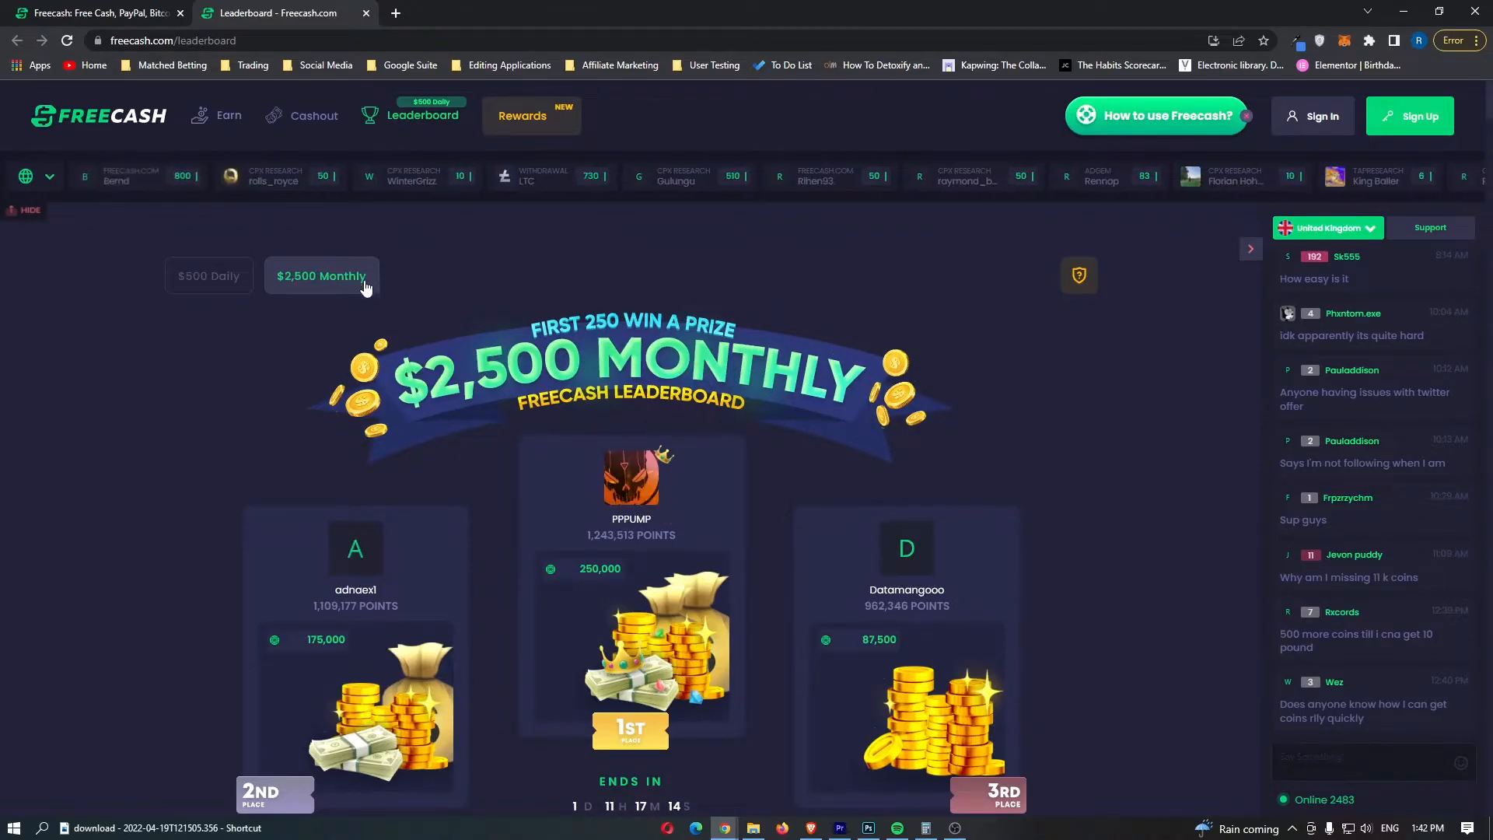
pyautogui.scroll(-3)
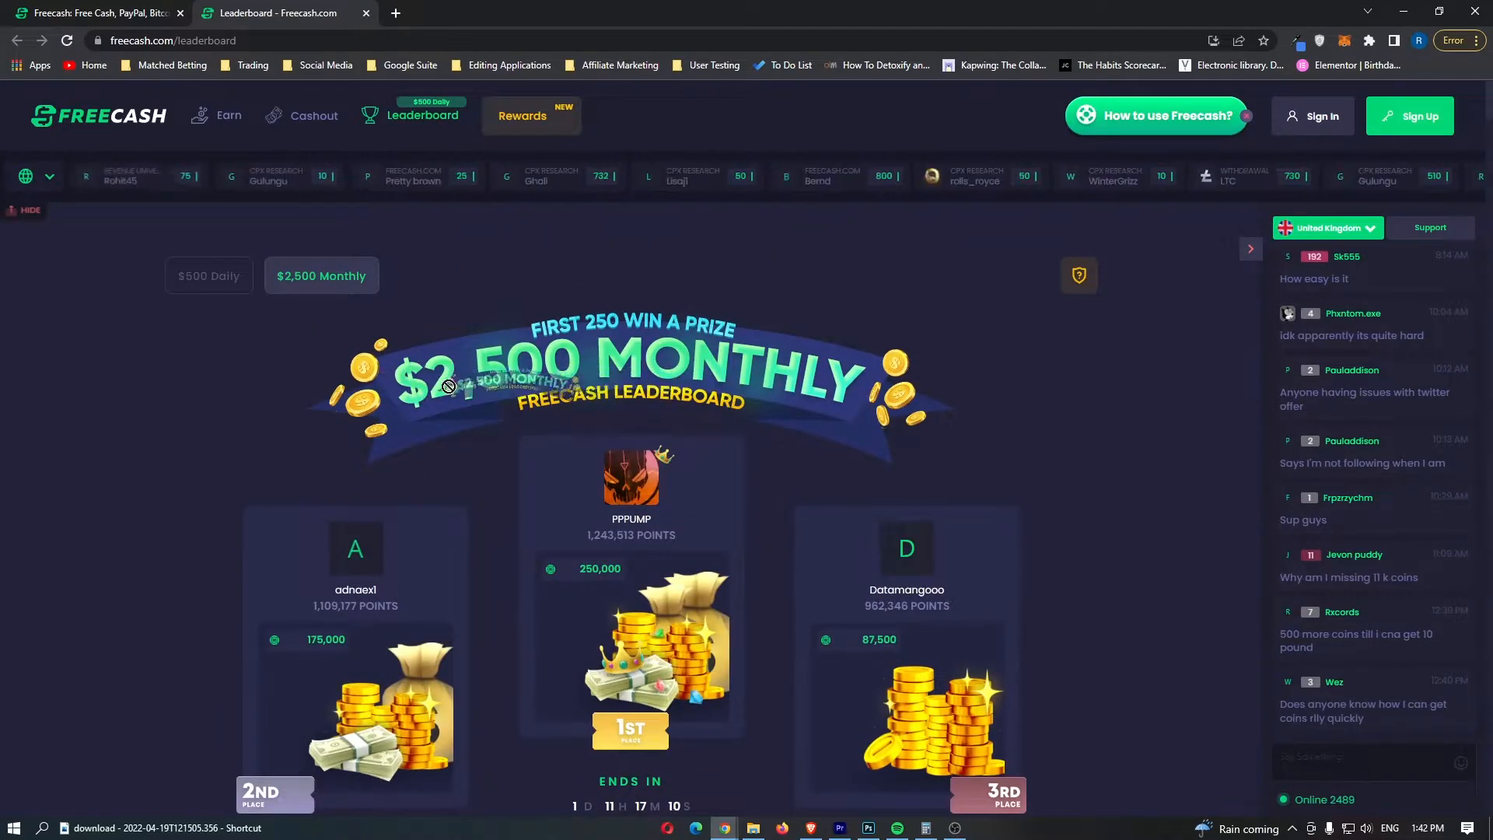
pyautogui.click(208, 275)
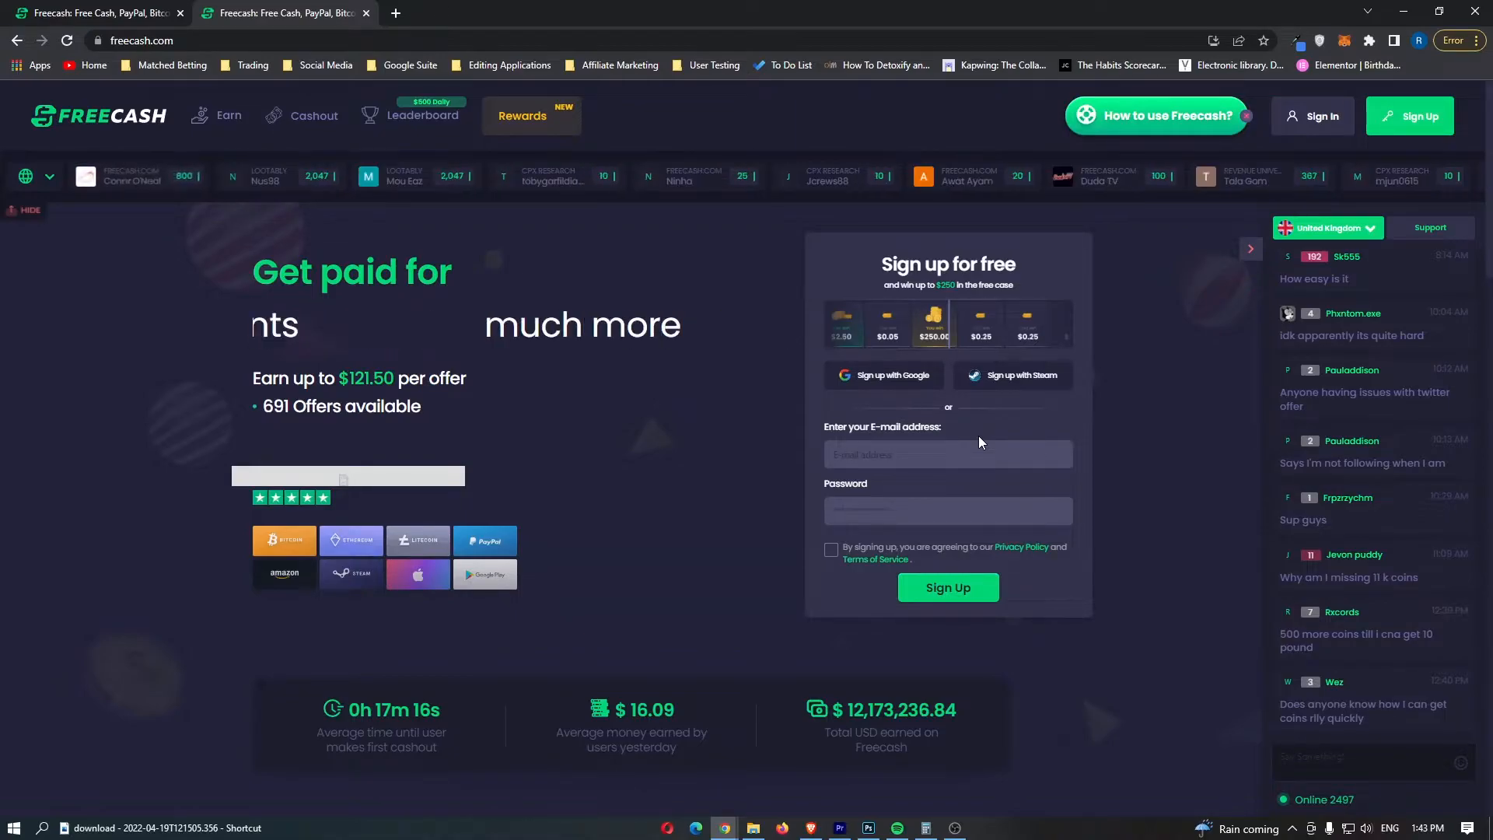
pyautogui.moveTo(922, 386)
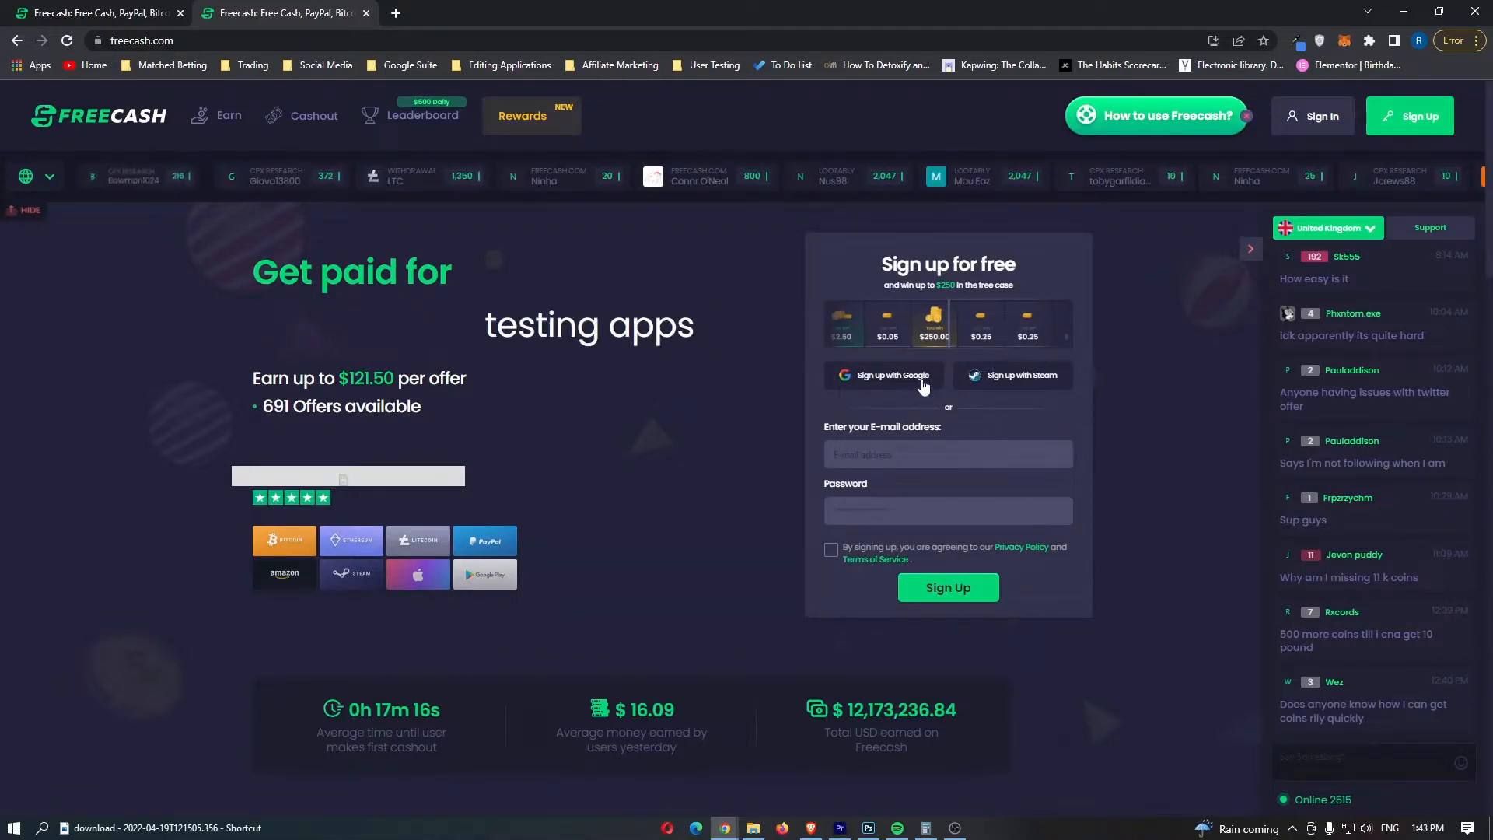
# Sign up with a Google account and open the free case
pyautogui.click(882, 374)
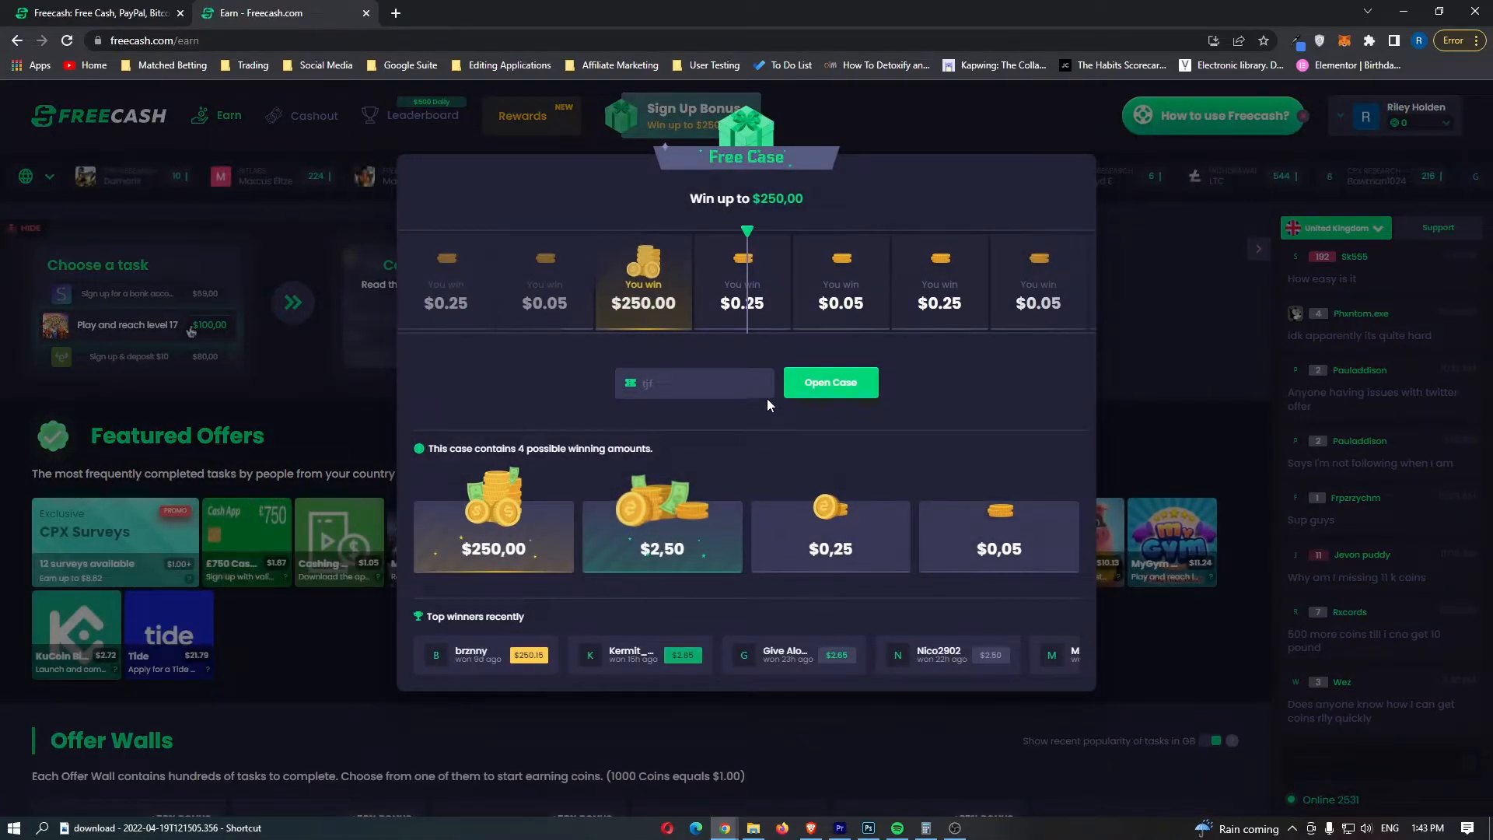
pyautogui.click(830, 381)
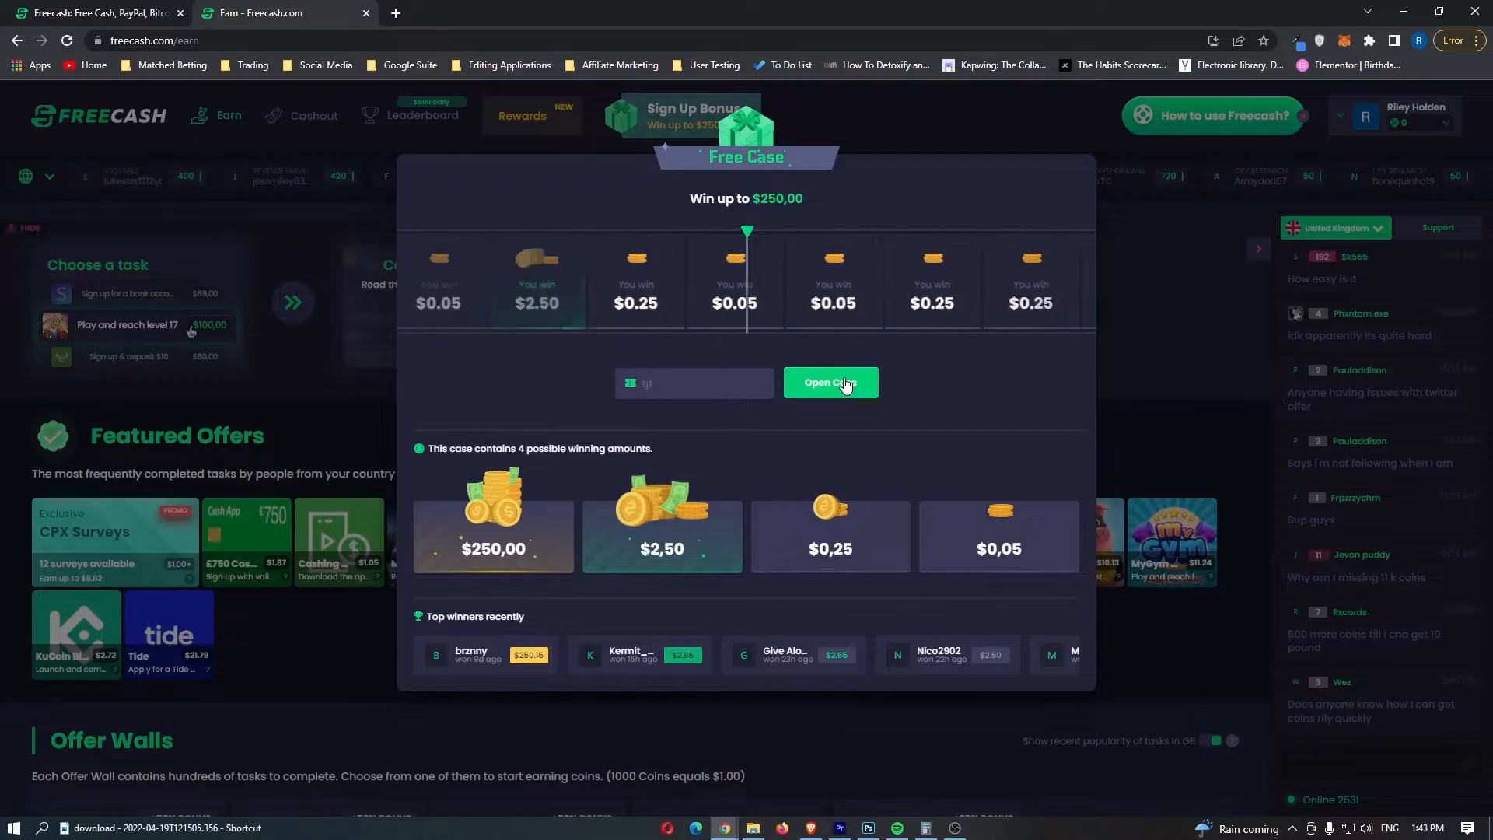
pyautogui.click(830, 382)
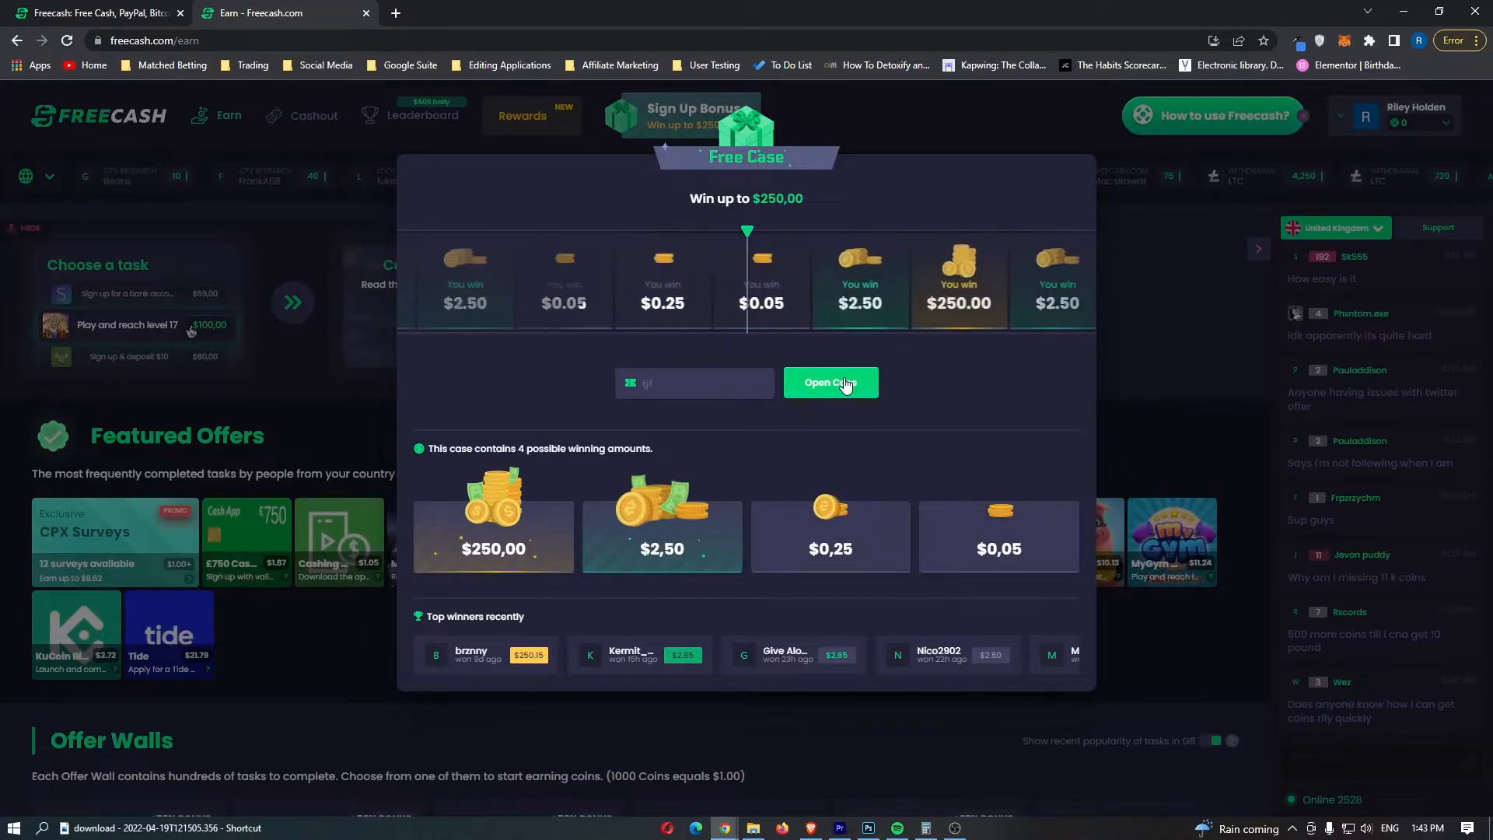
pyautogui.click(829, 381)
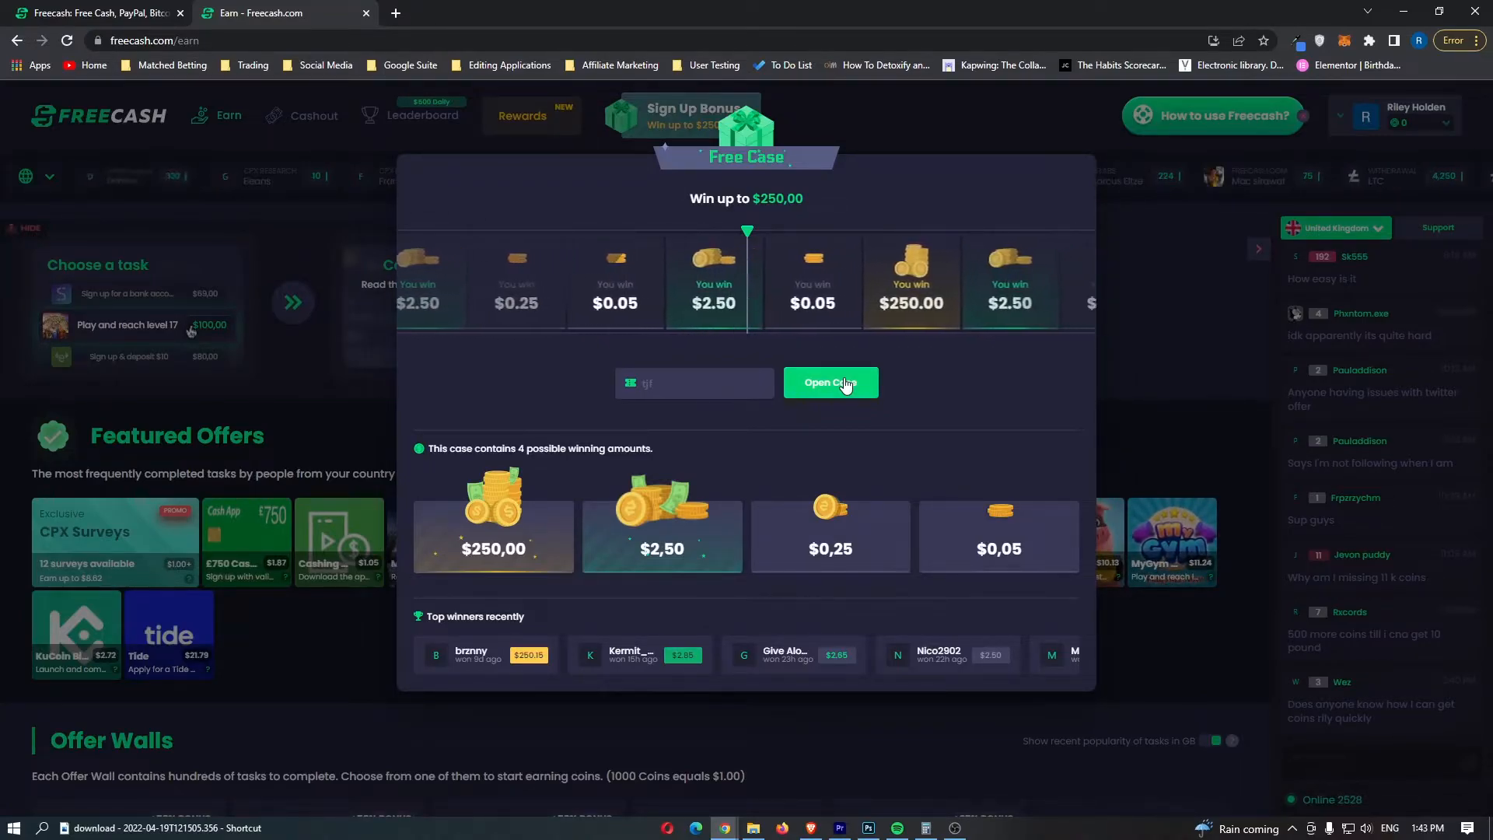
pyautogui.click(830, 381)
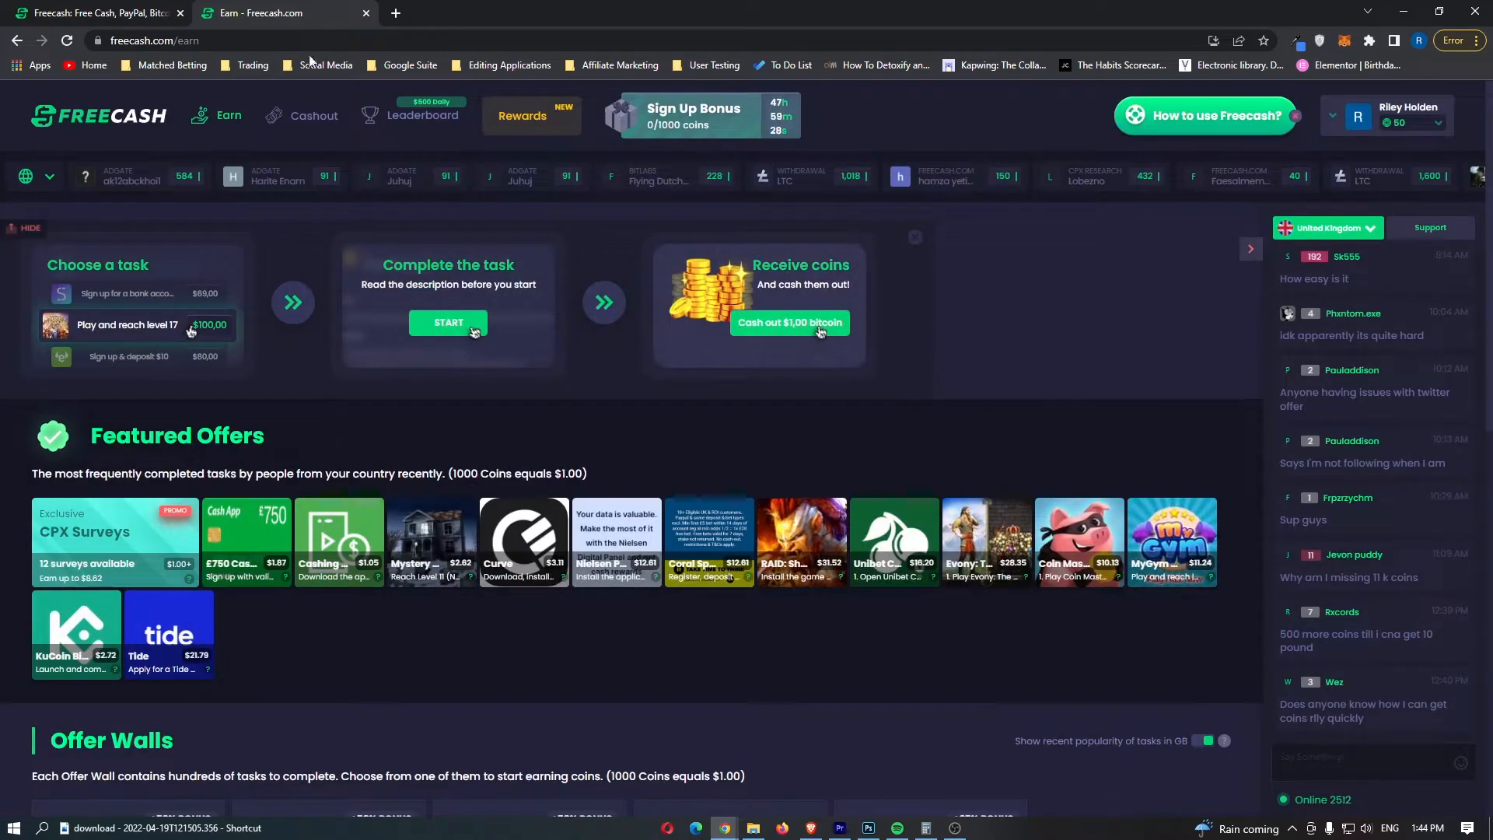
pyautogui.click(179, 13)
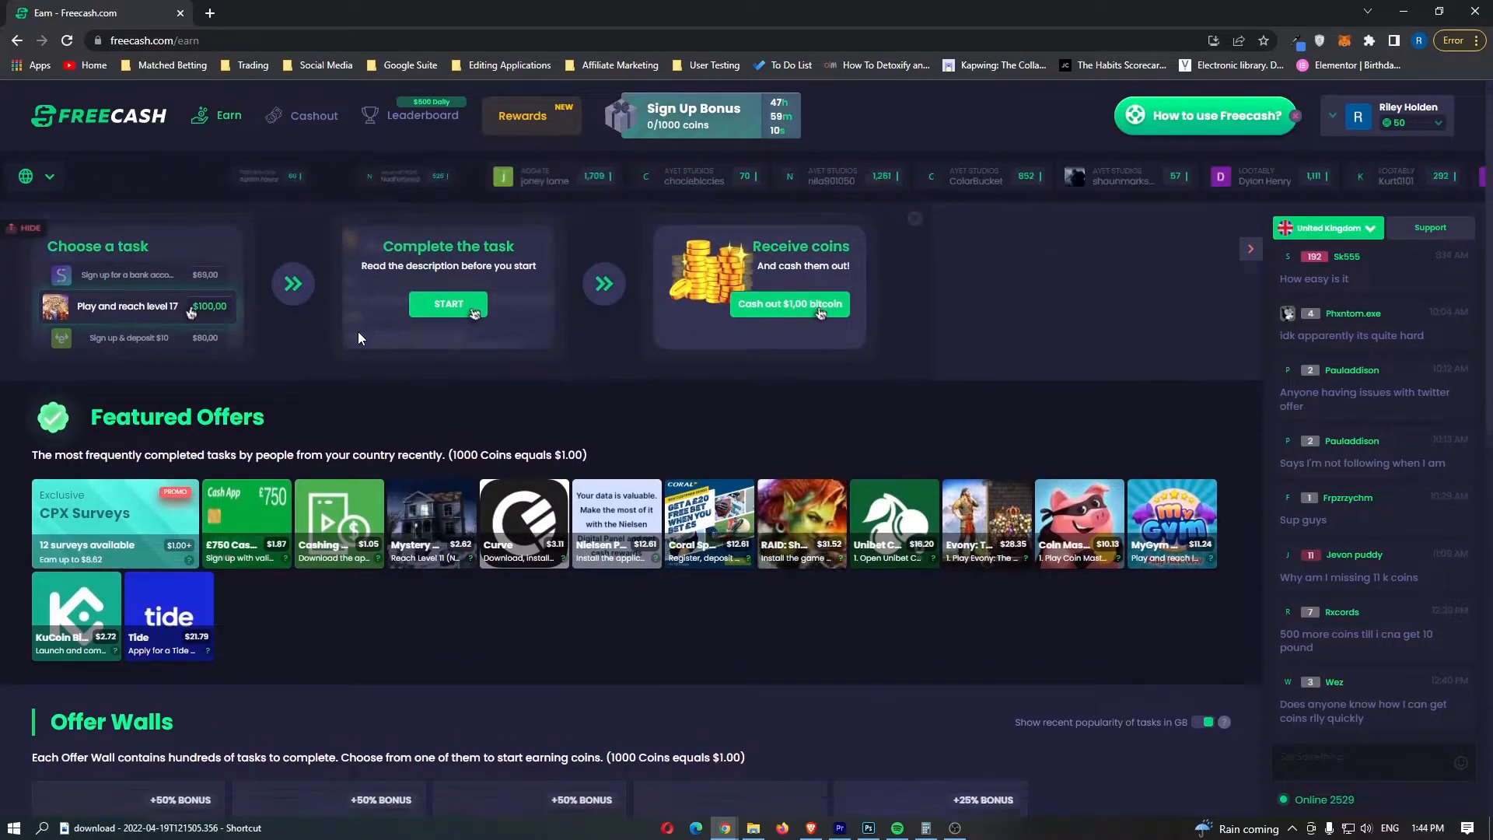
pyautogui.scroll(-3)
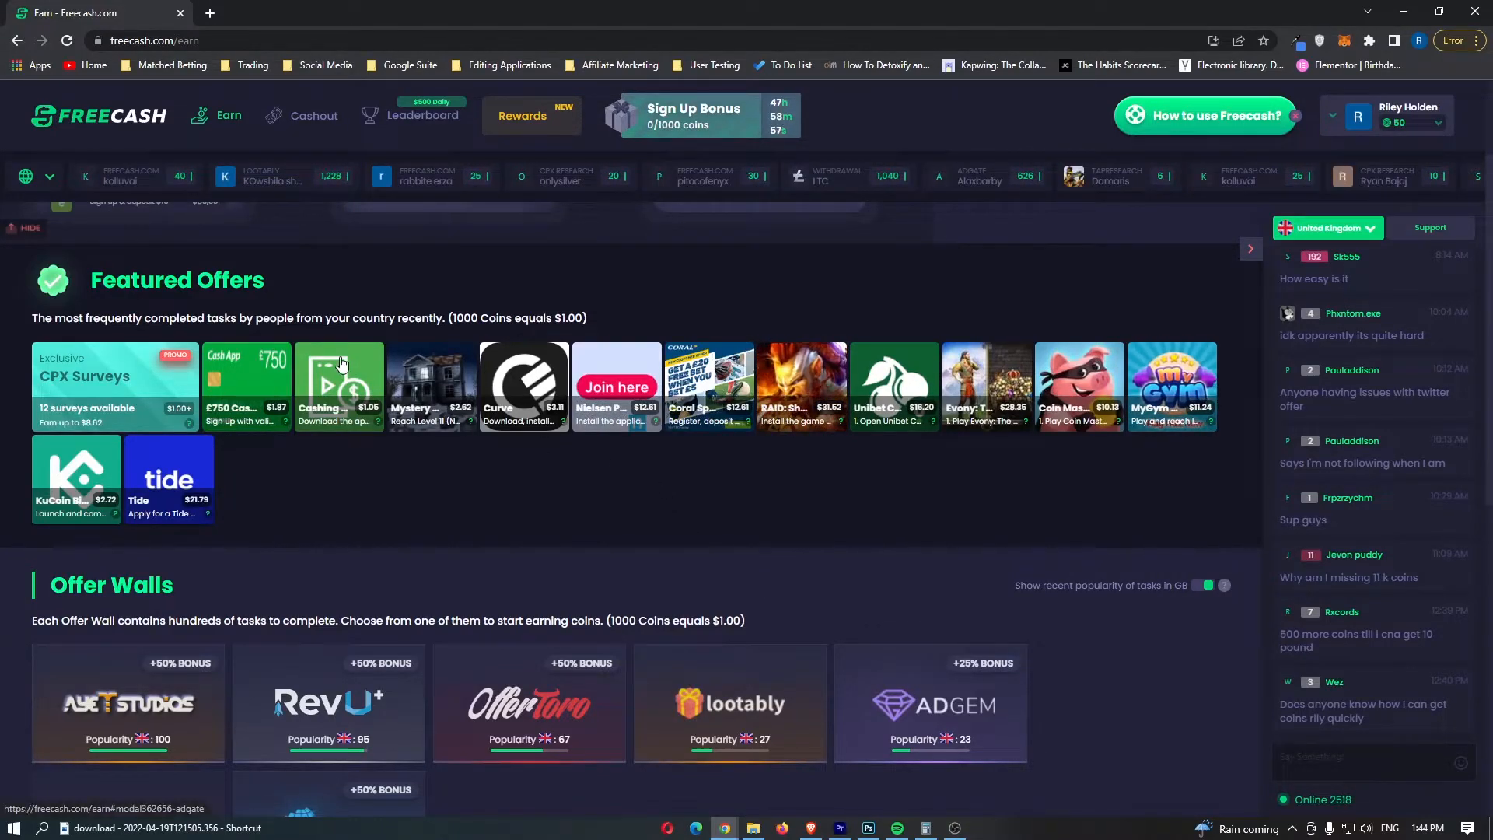
pyautogui.click(338, 386)
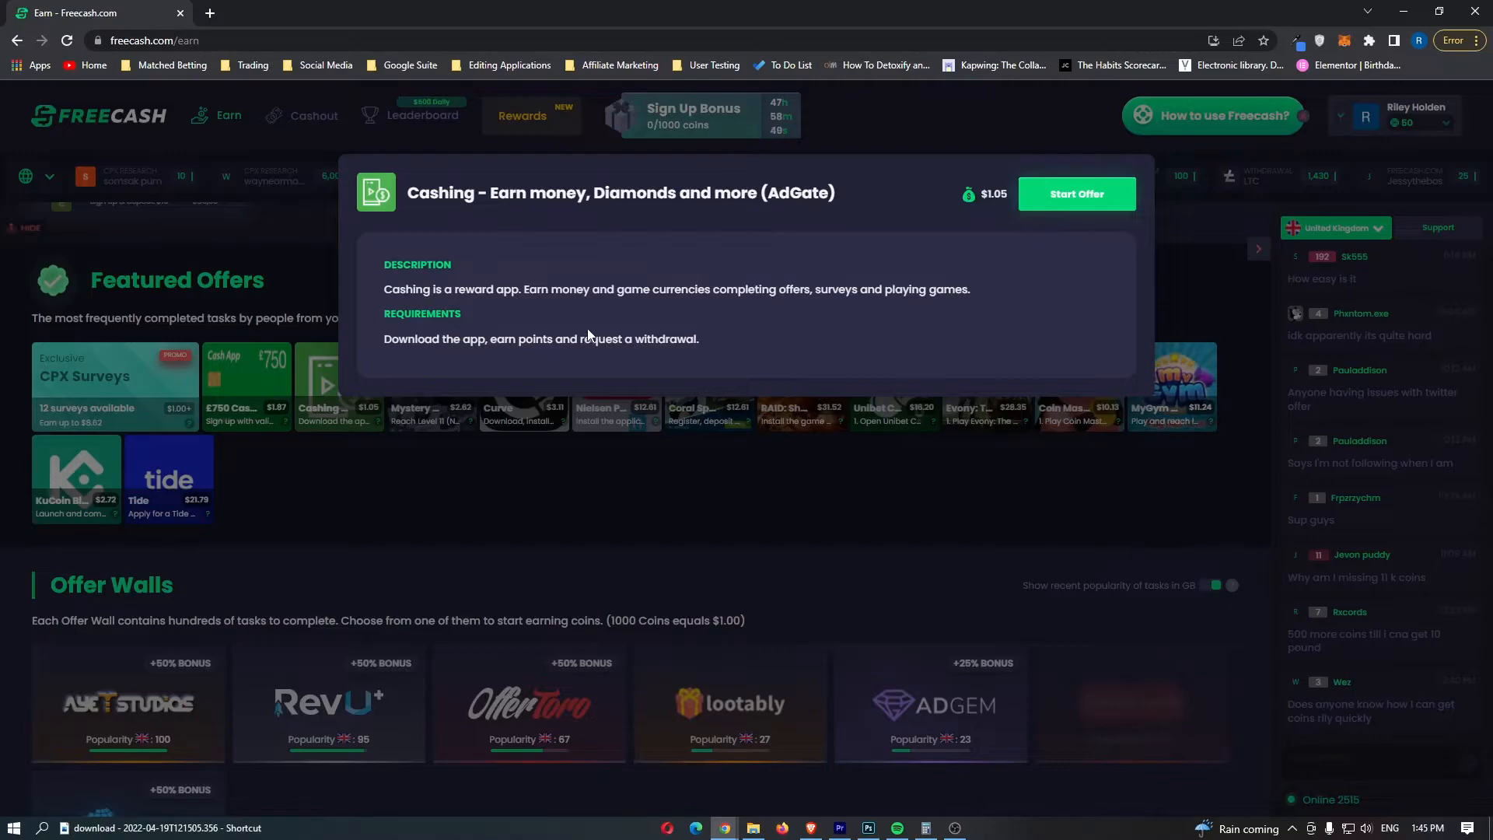
pyautogui.moveTo(964, 194)
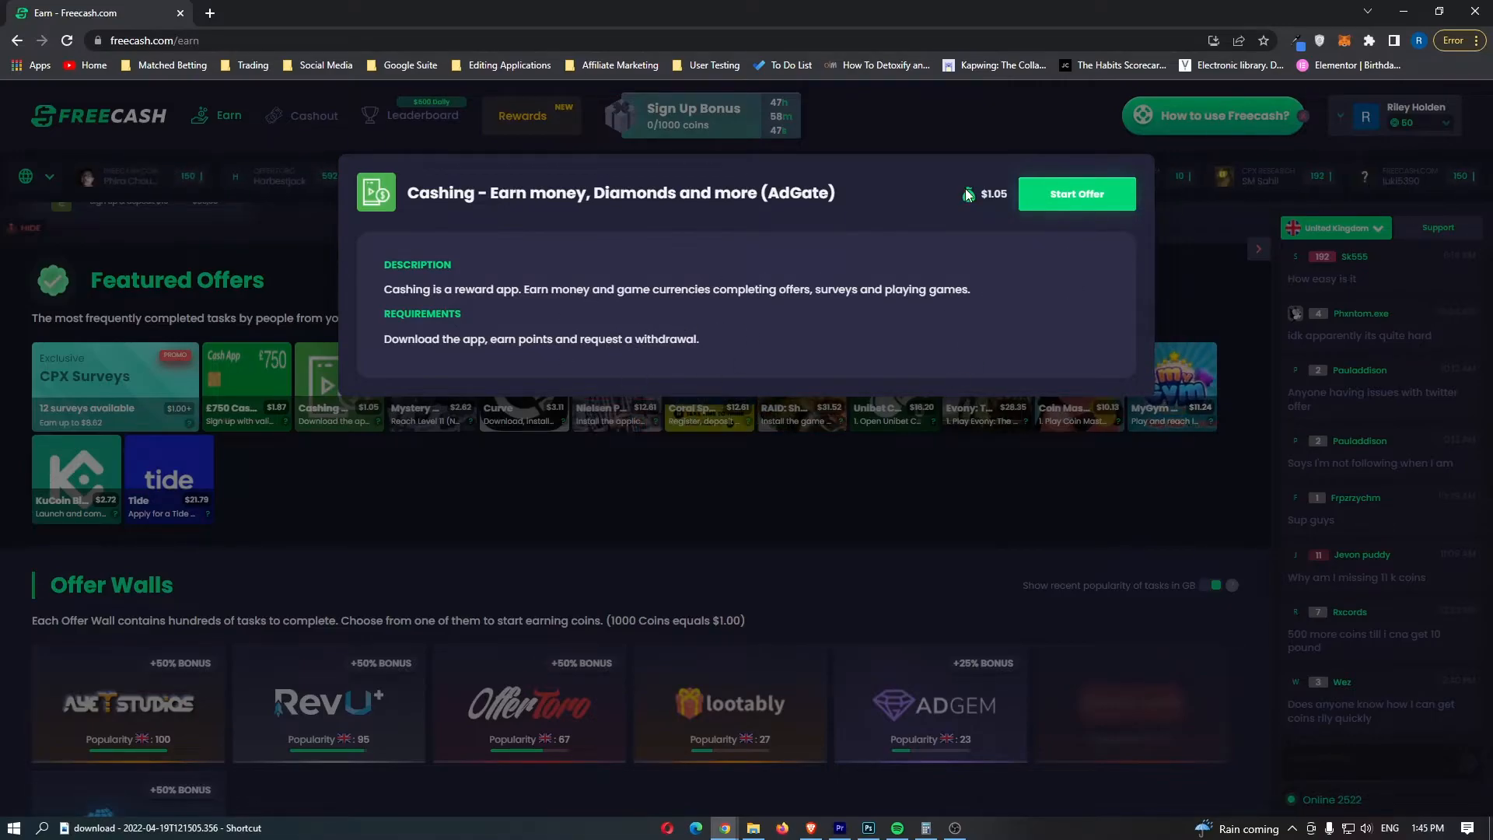
pyautogui.moveTo(1002, 200)
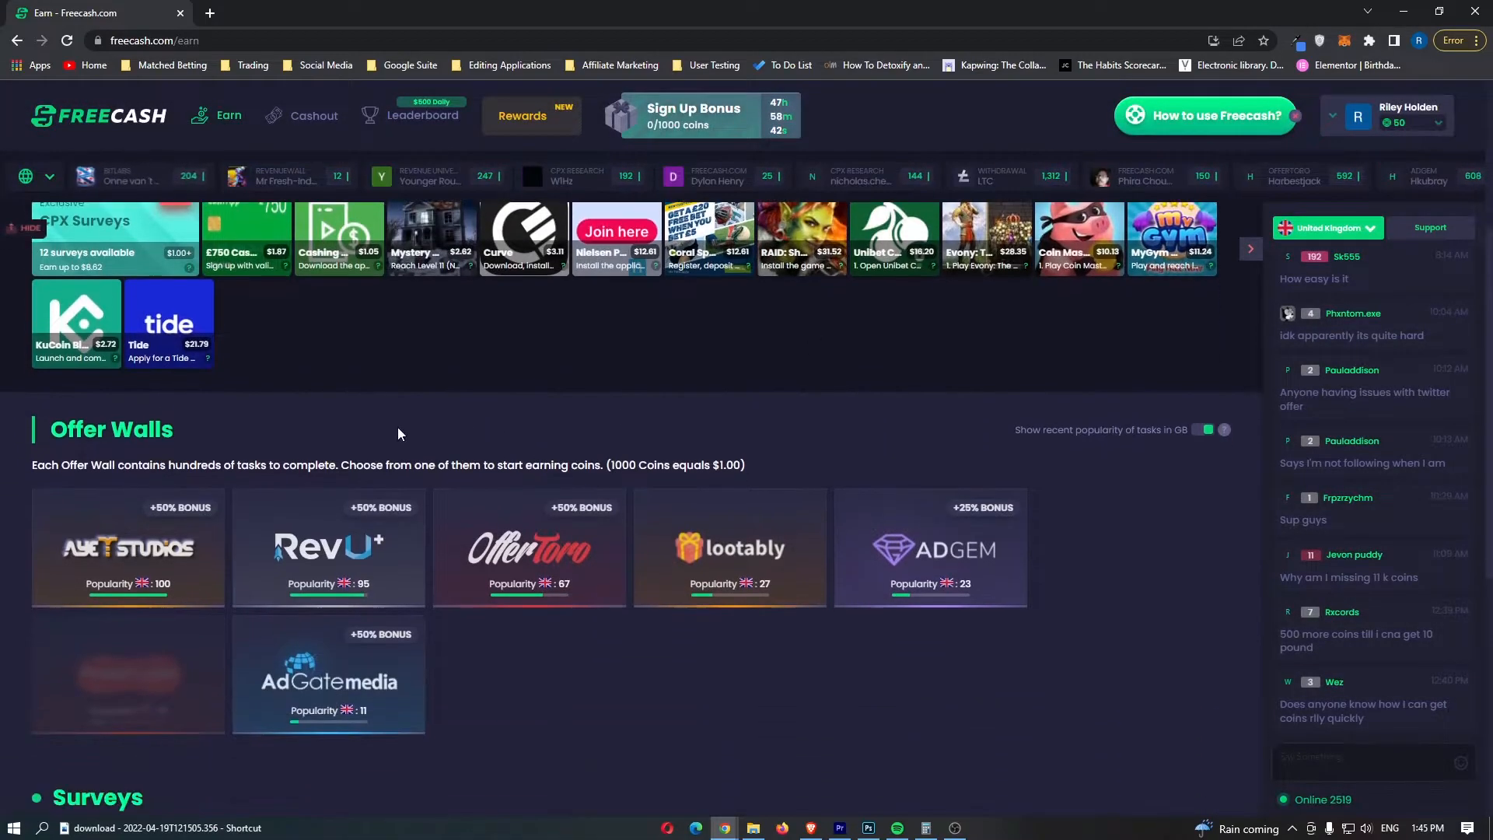
pyautogui.click(77, 319)
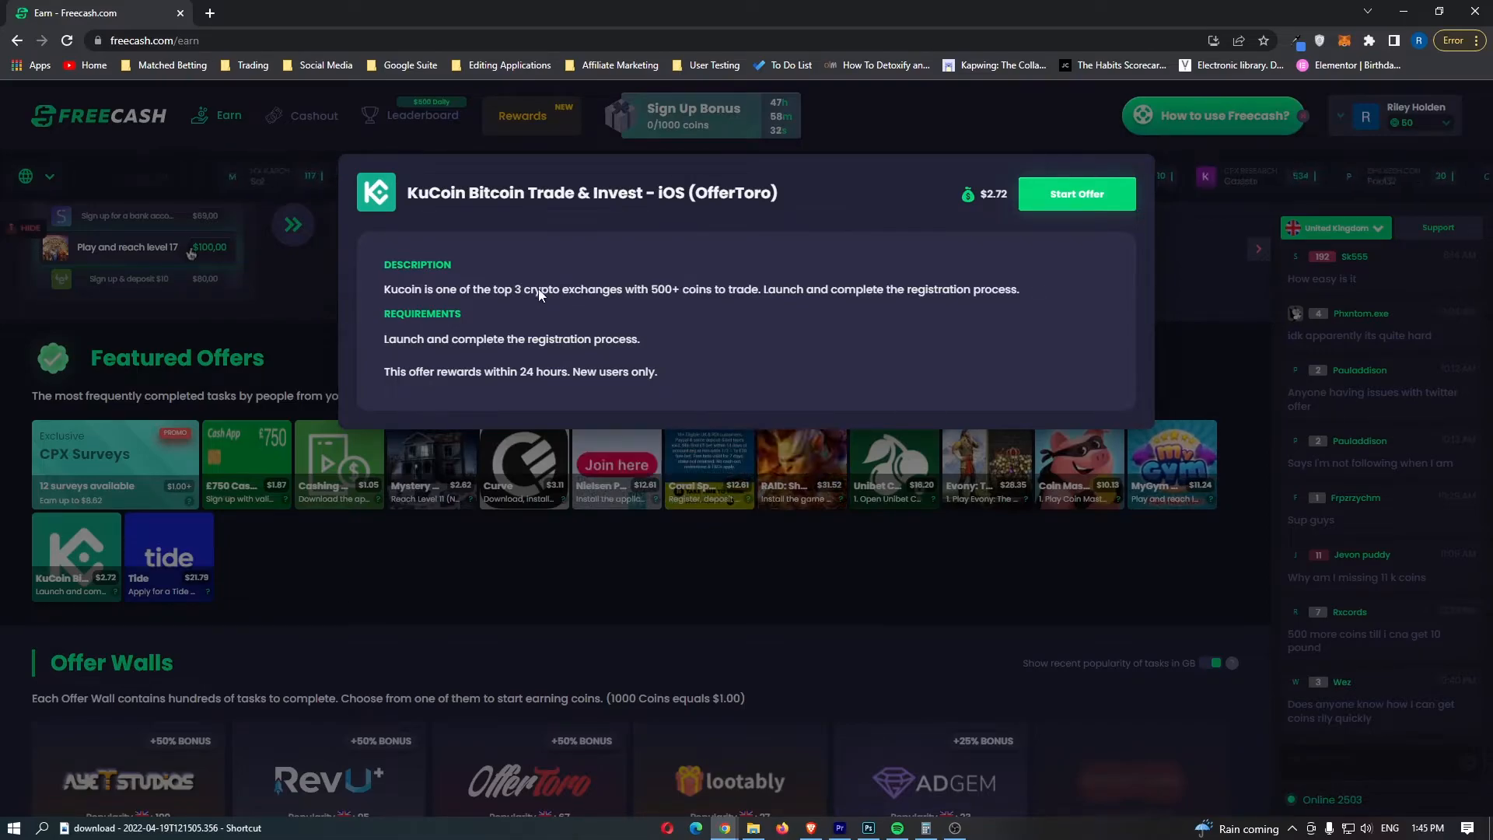
pyautogui.moveTo(959, 326)
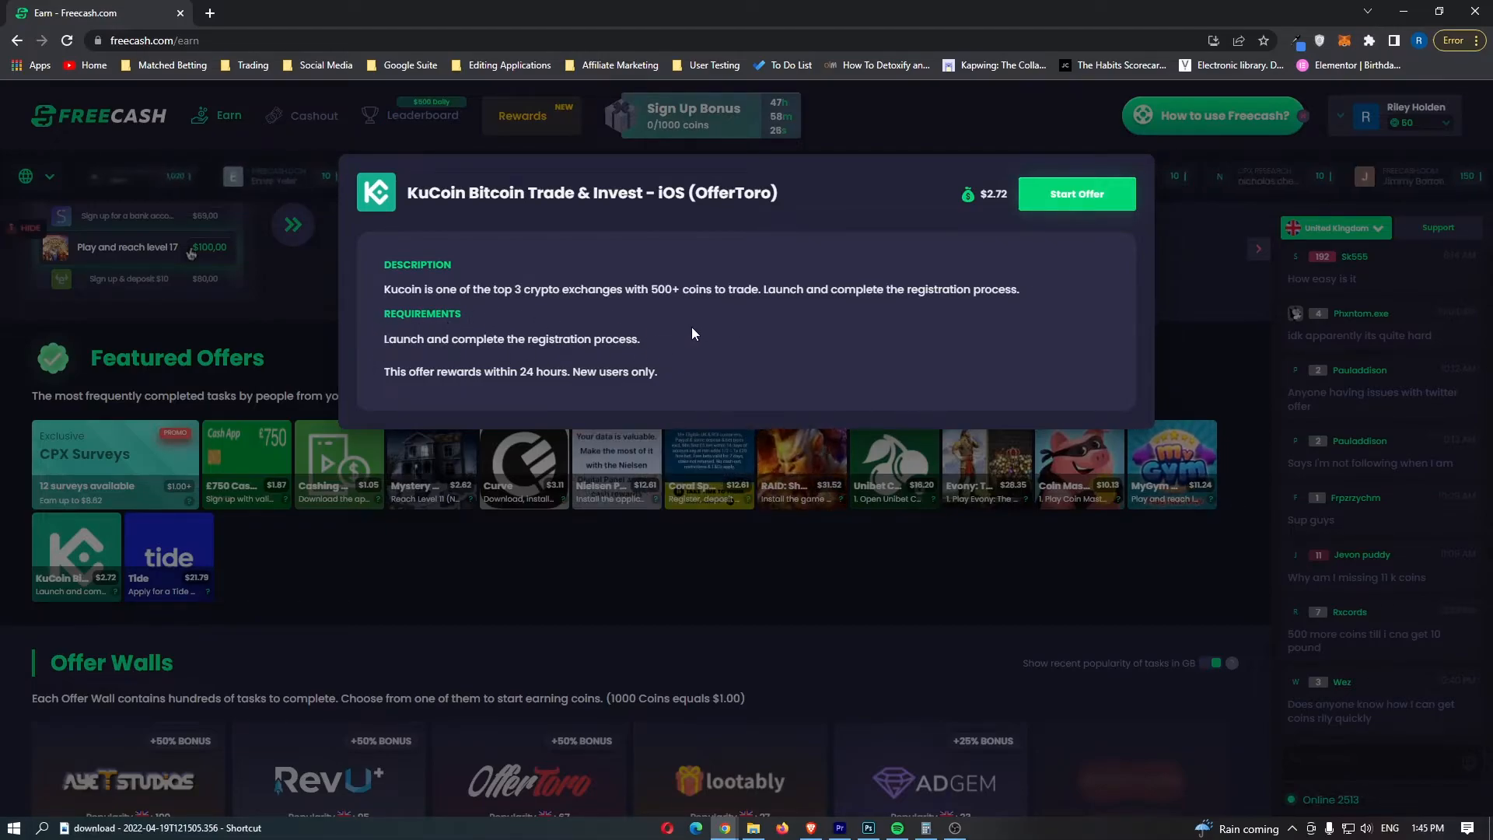
pyautogui.moveTo(1004, 226)
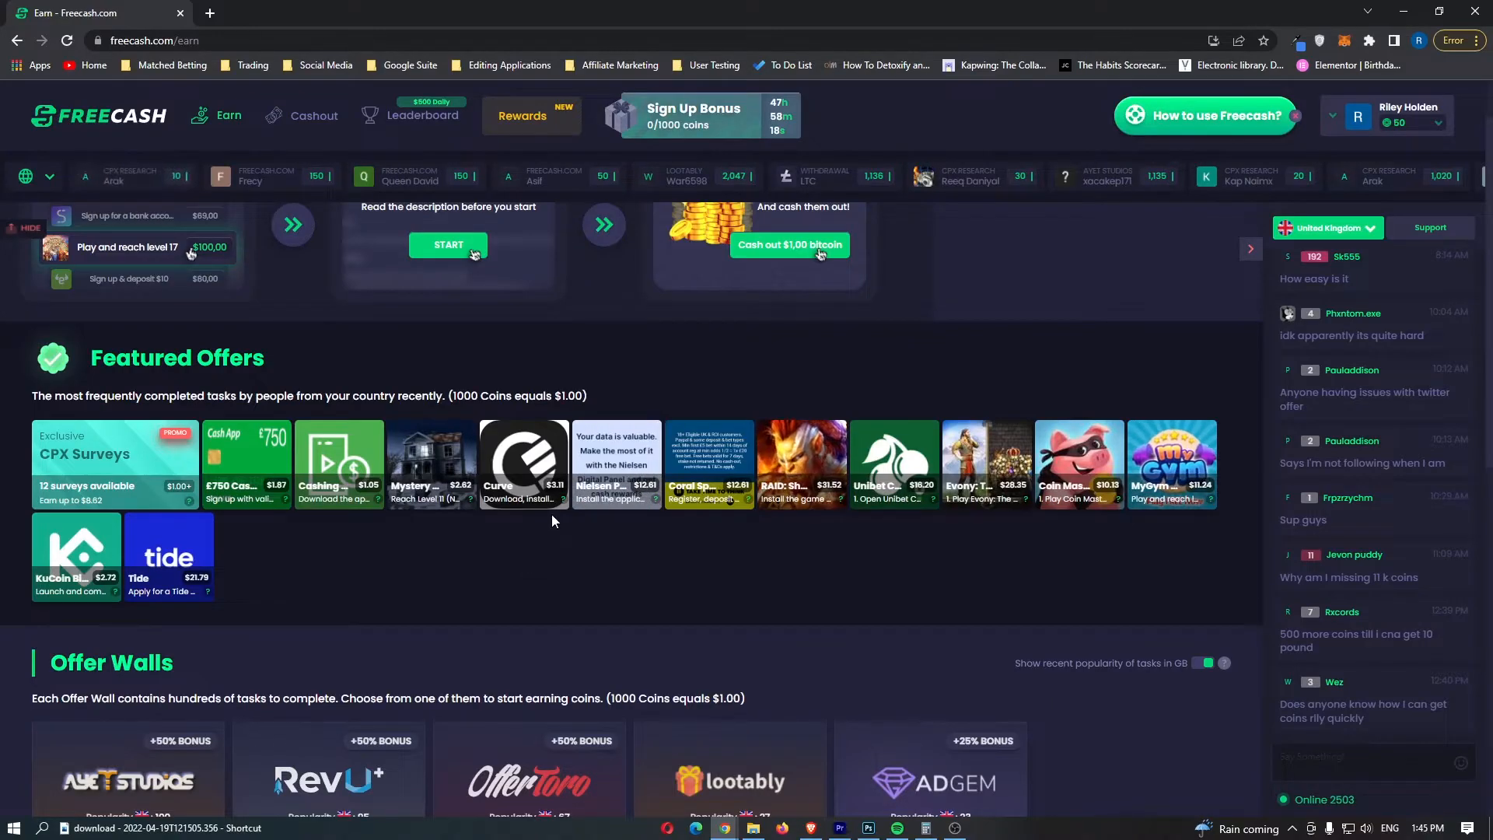
pyautogui.click(429, 465)
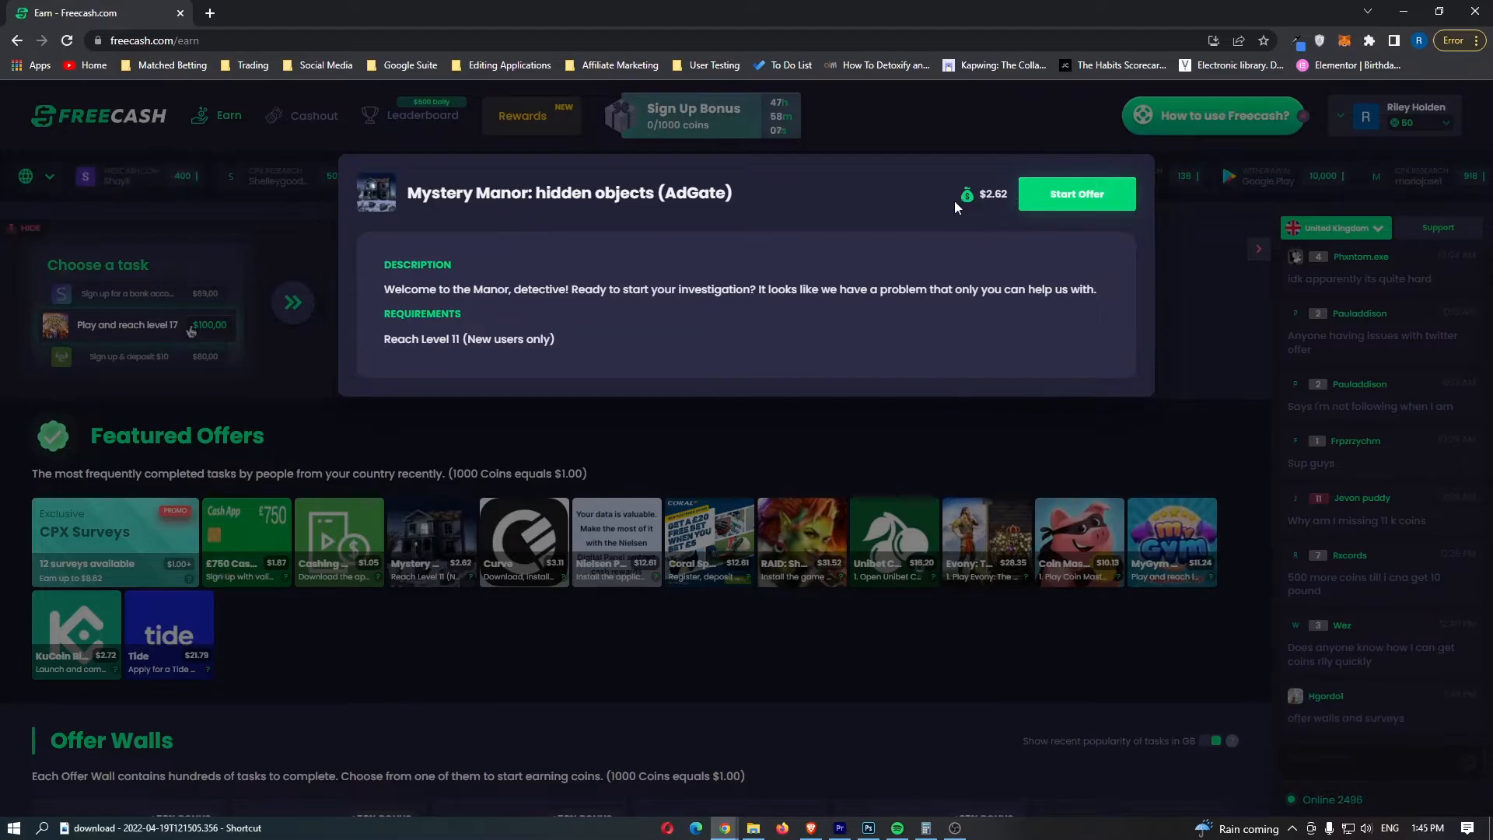
pyautogui.moveTo(920, 275)
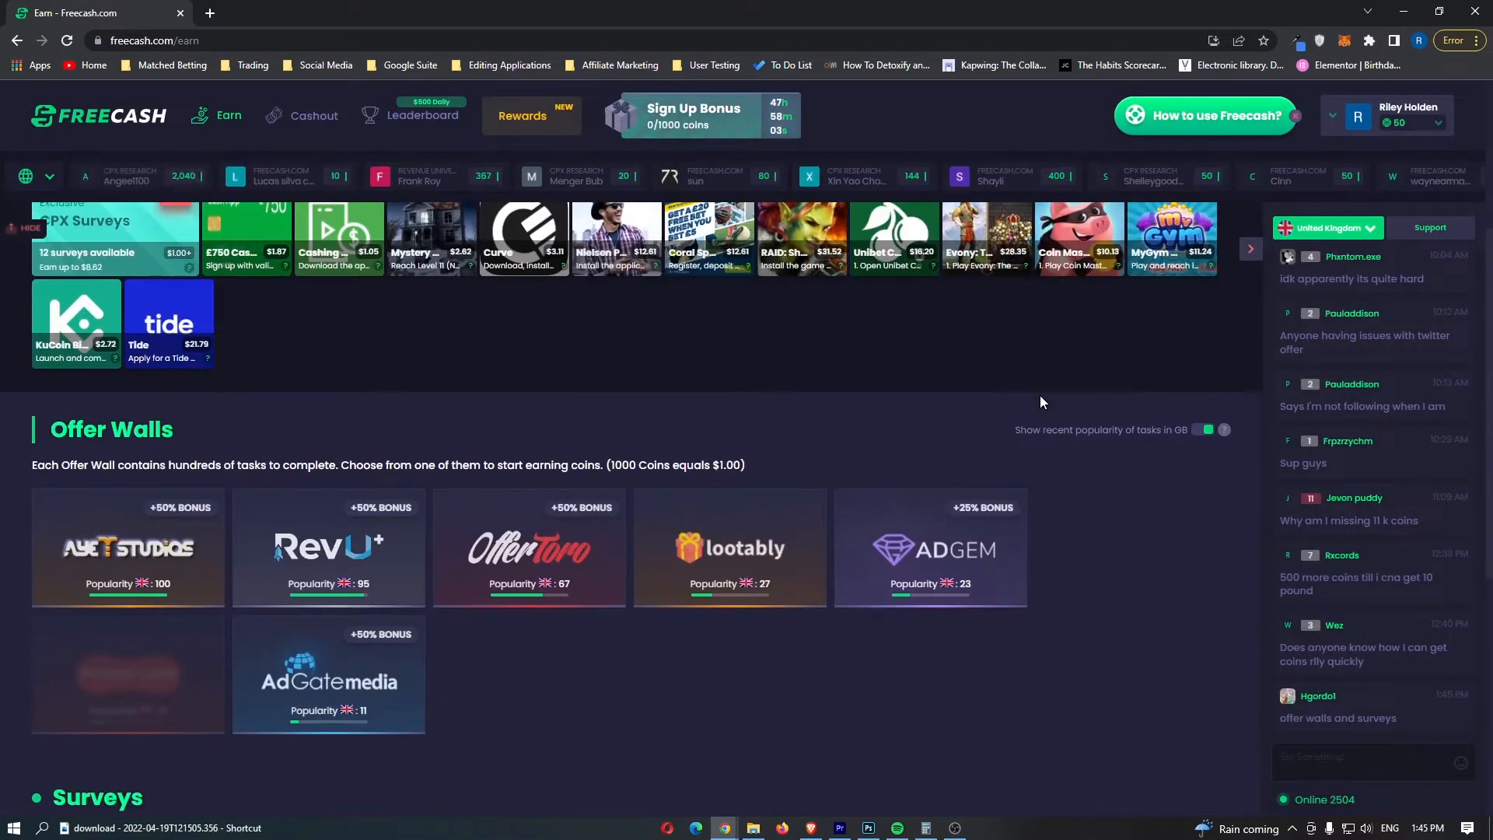
# Scroll down to Offer Walls and open the Ayet Studios wall
pyautogui.scroll(-3)
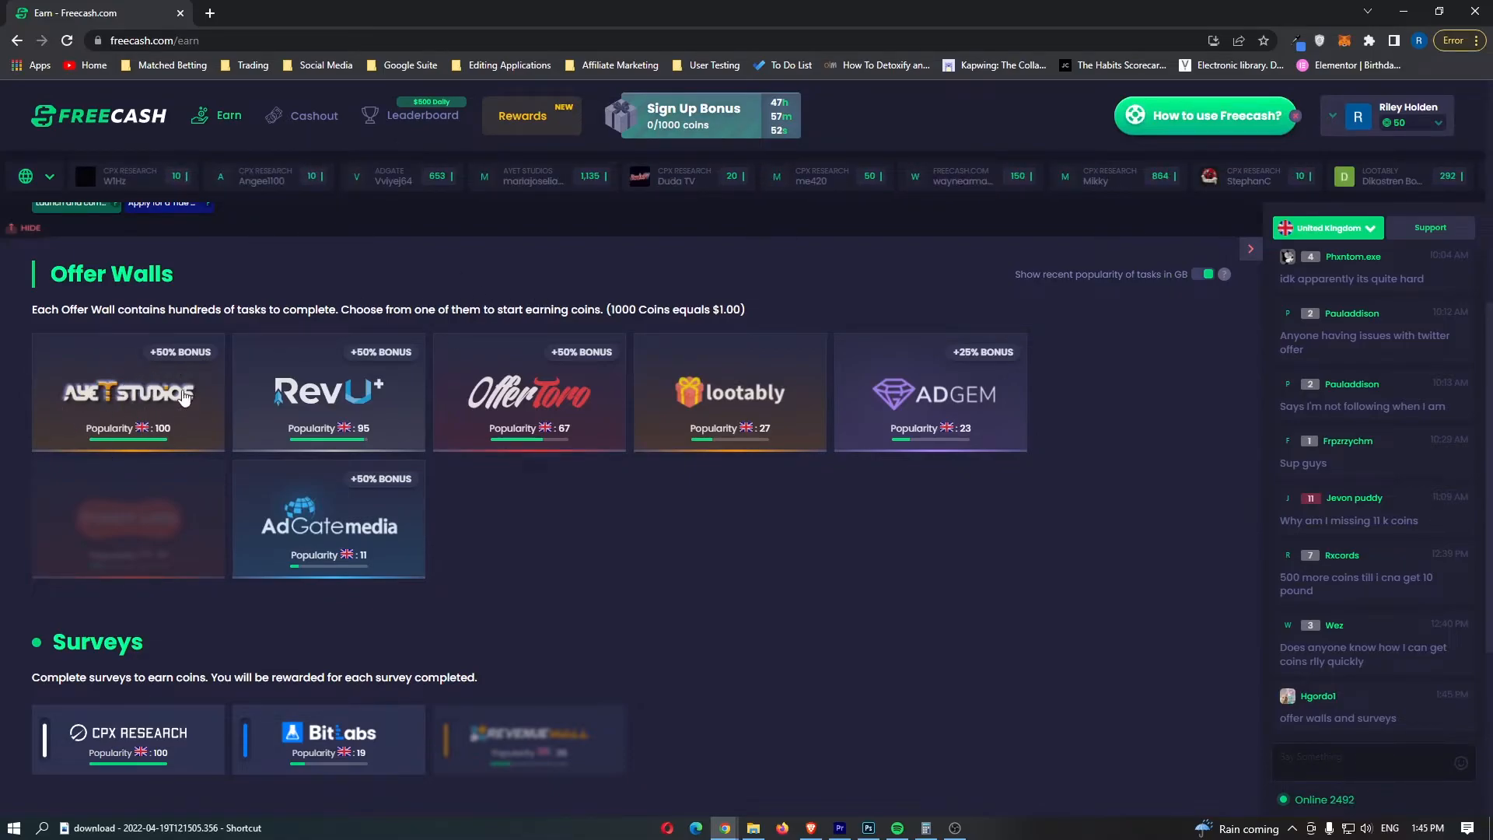
pyautogui.click(127, 391)
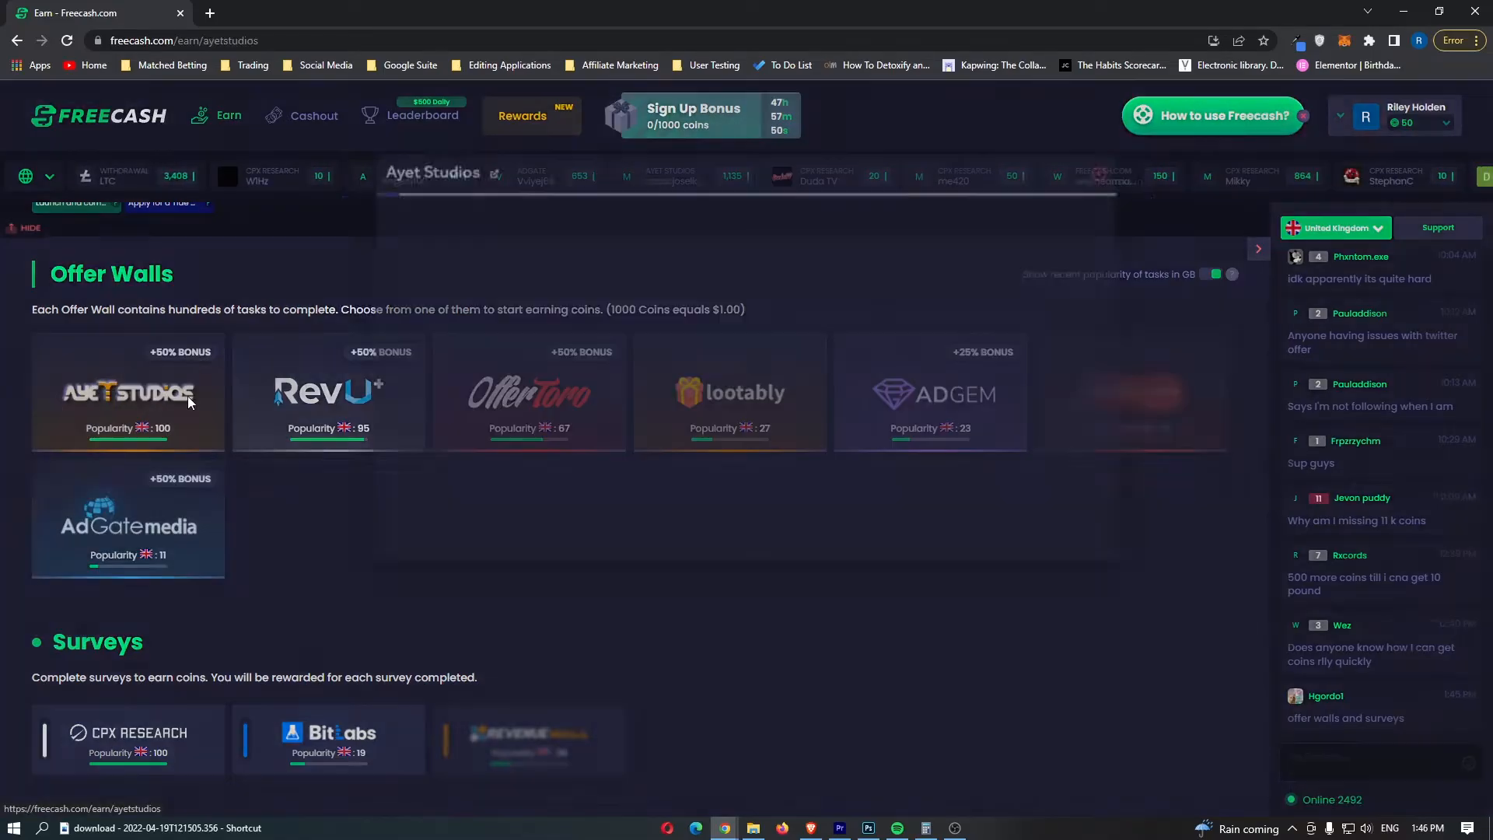
# Browse the Ayet Studios game and app offers, then close the wall
pyautogui.click(127, 392)
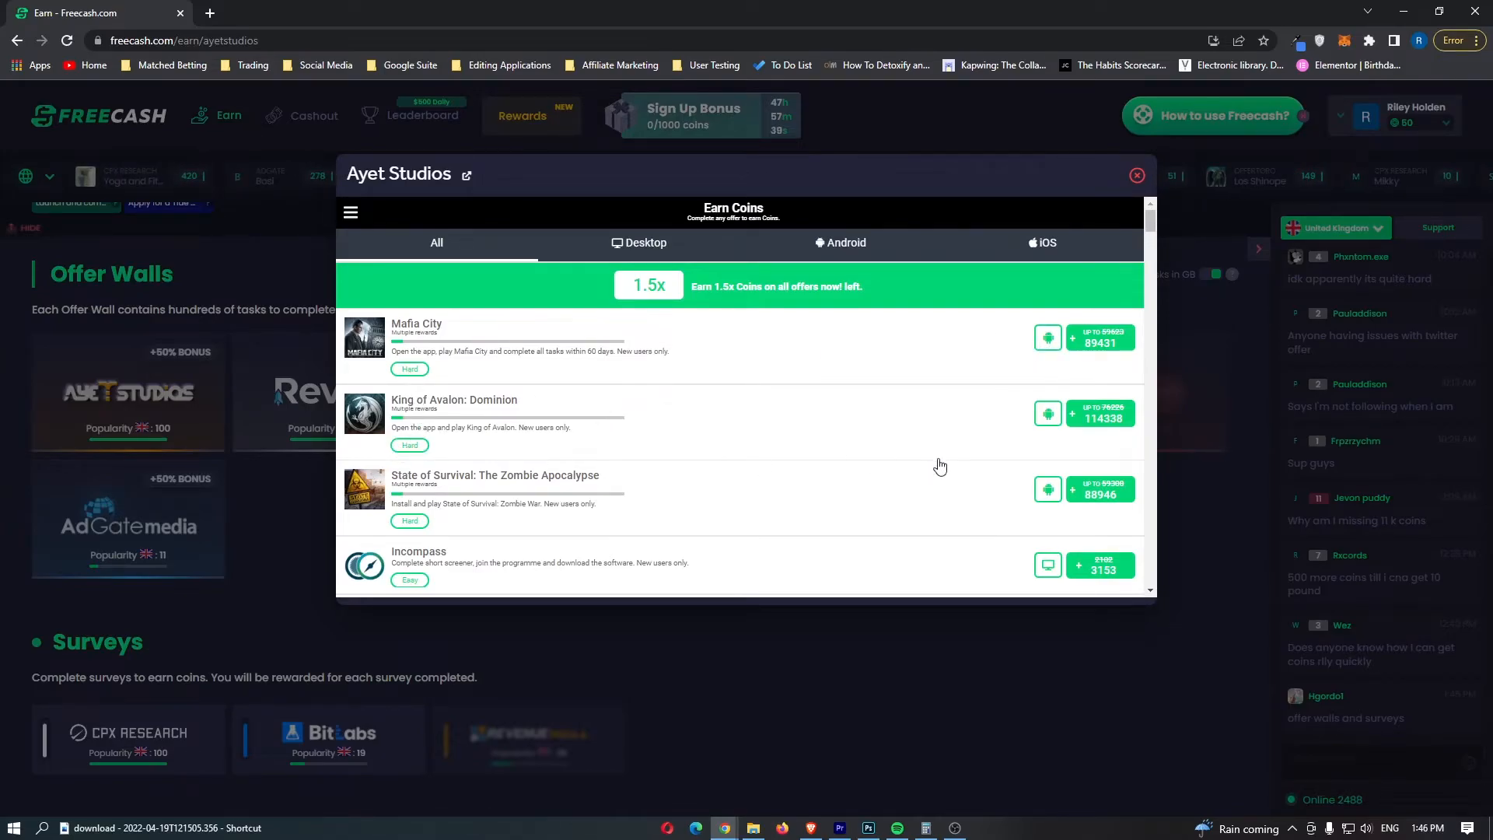
pyautogui.scroll(-3)
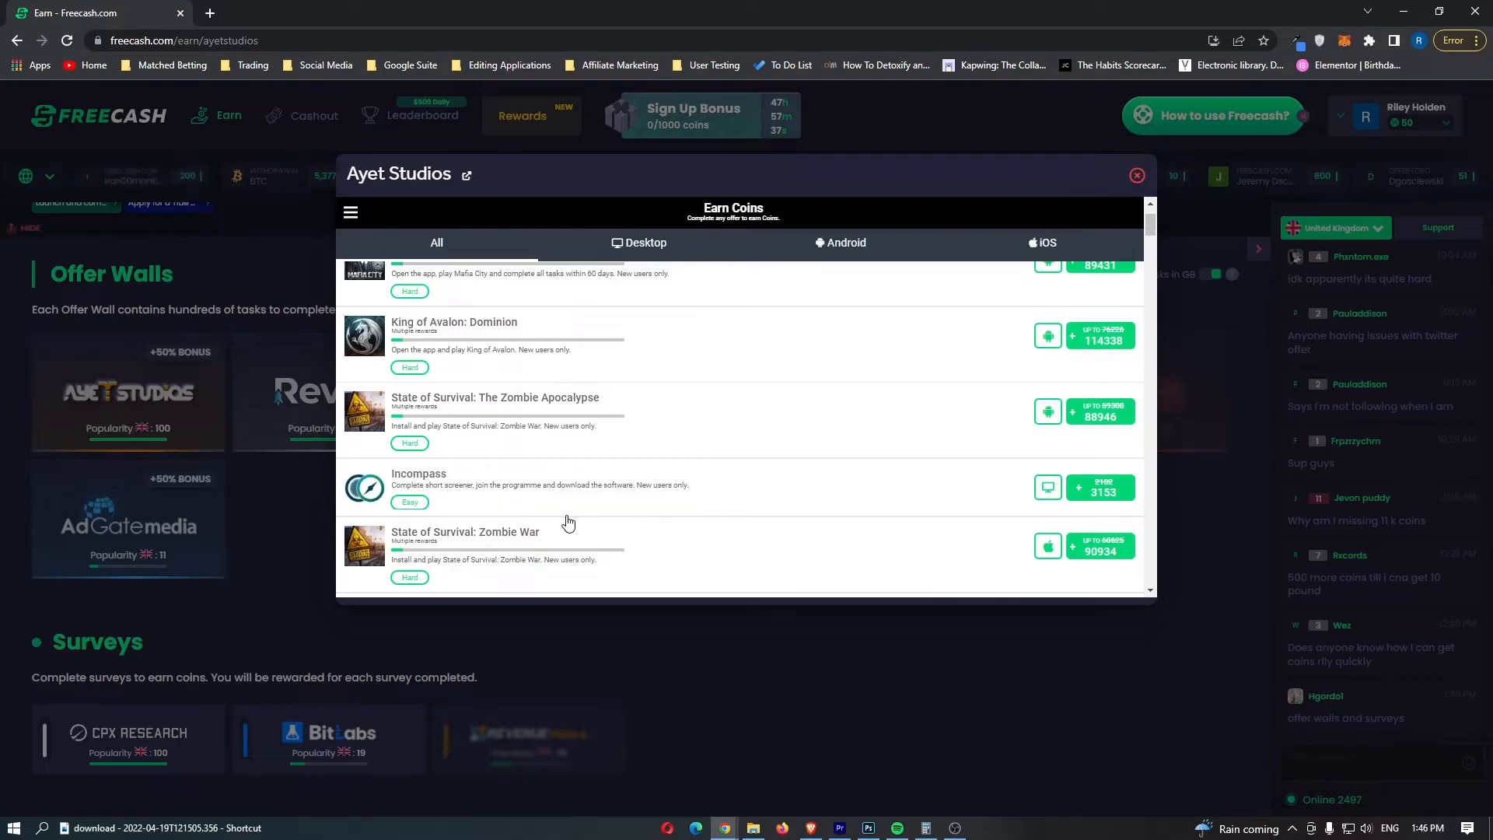
pyautogui.moveTo(450, 496)
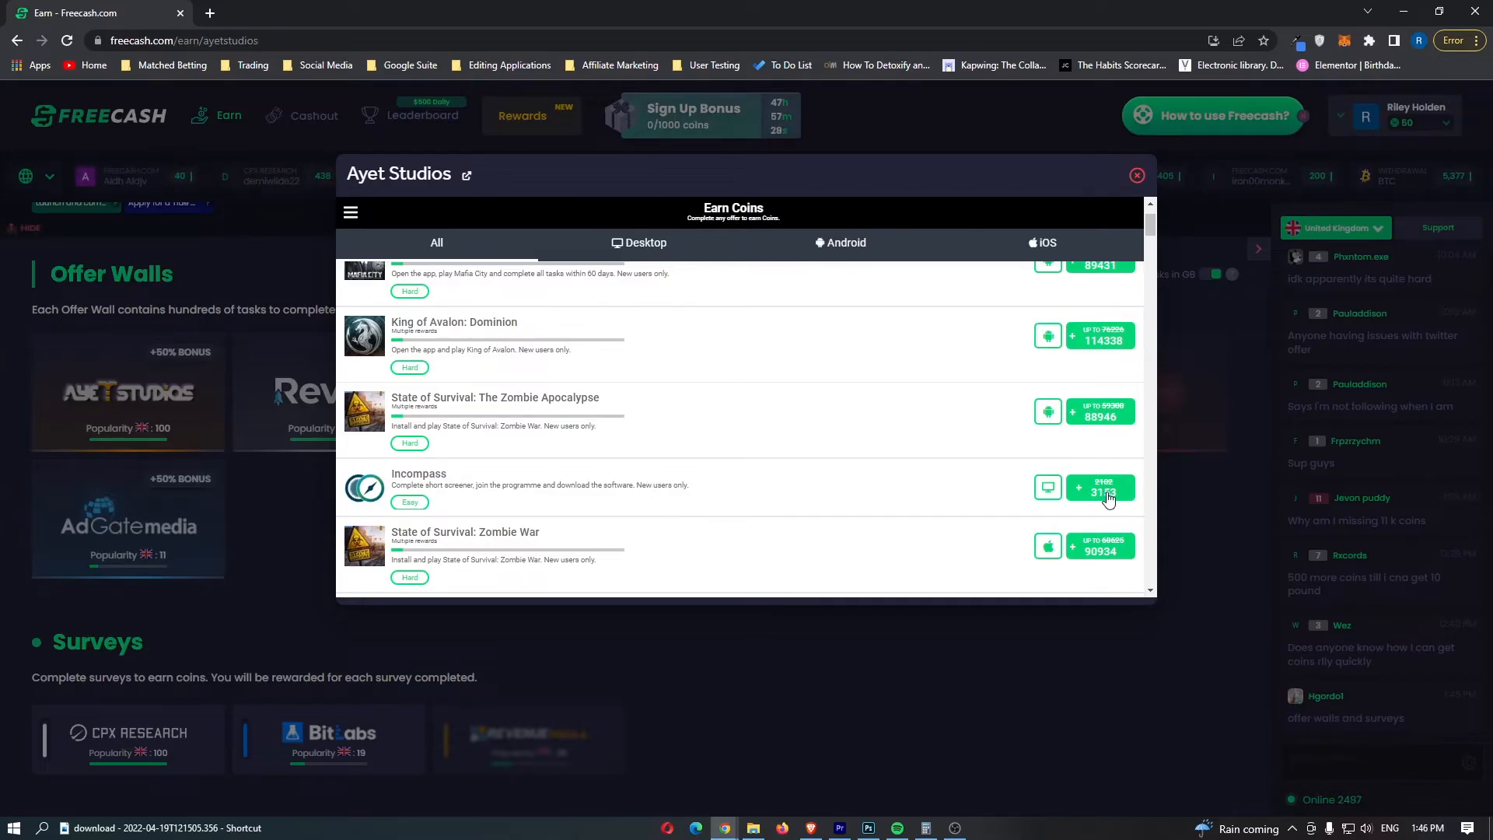
pyautogui.click(1135, 175)
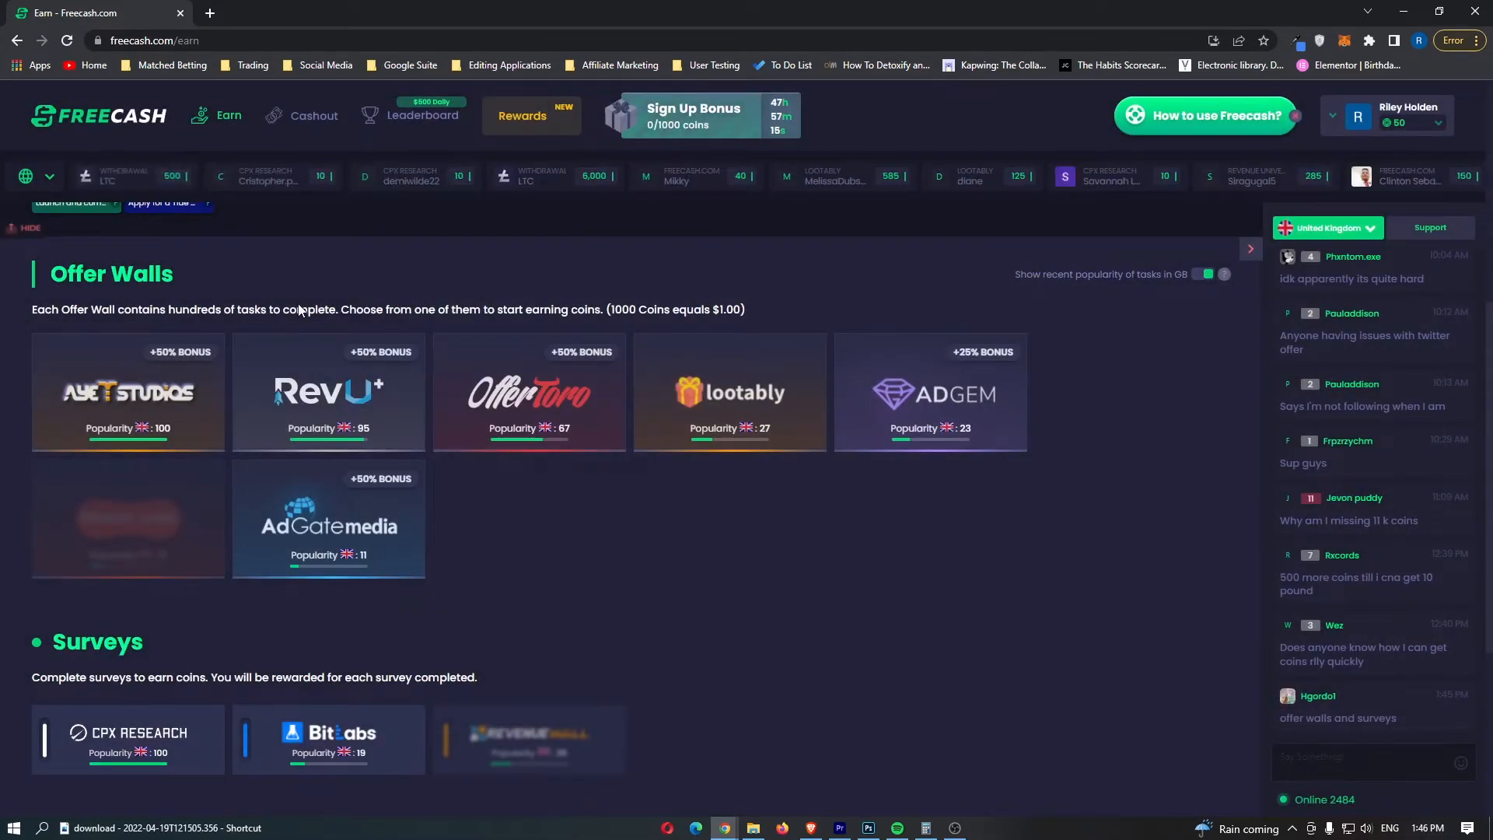
pyautogui.scroll(-3)
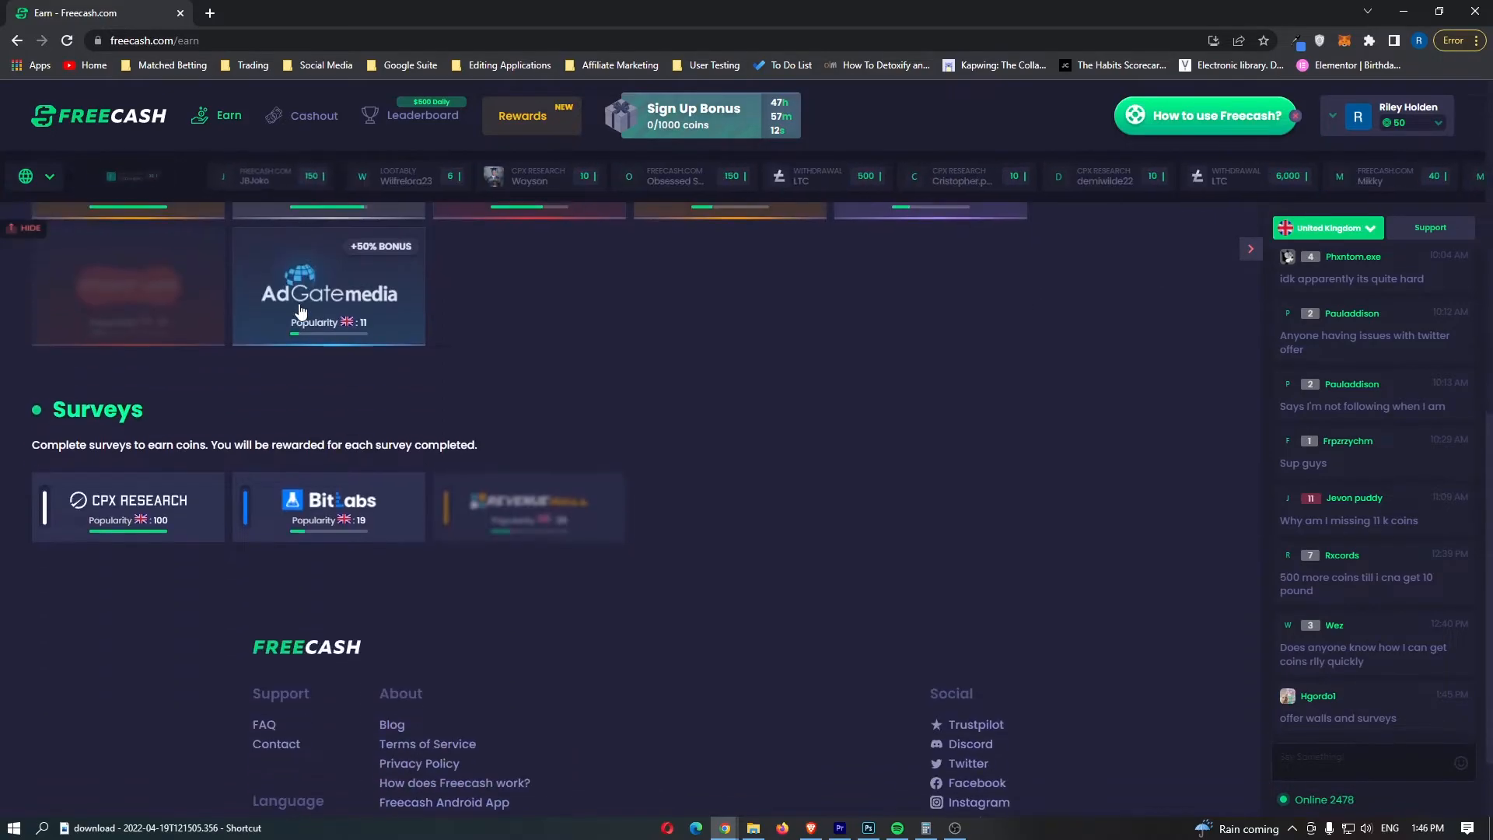
pyautogui.scroll(-3)
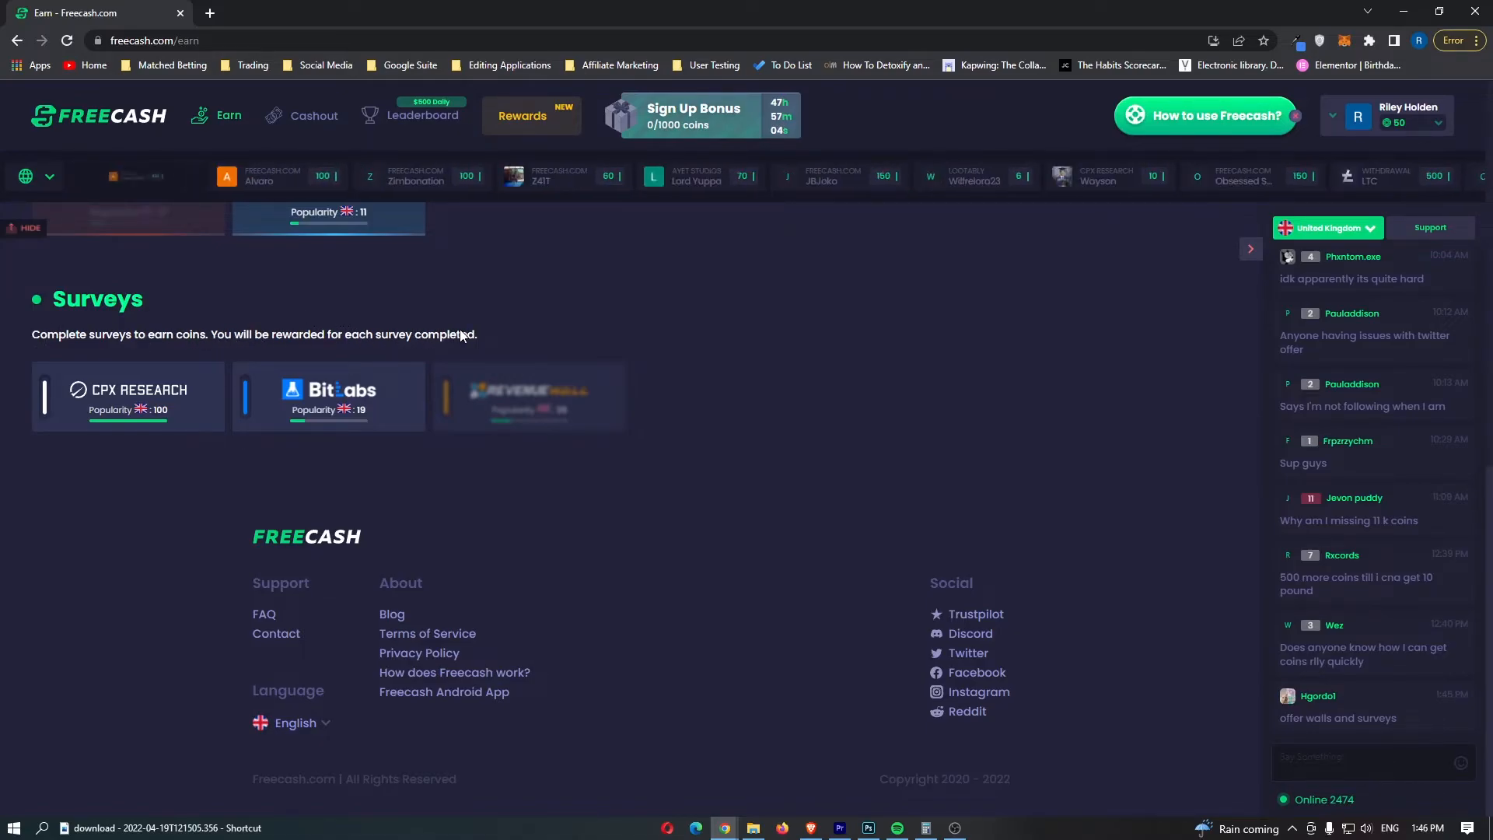
# Open the CPX Research survey wall in a new tab
pyautogui.click(127, 396)
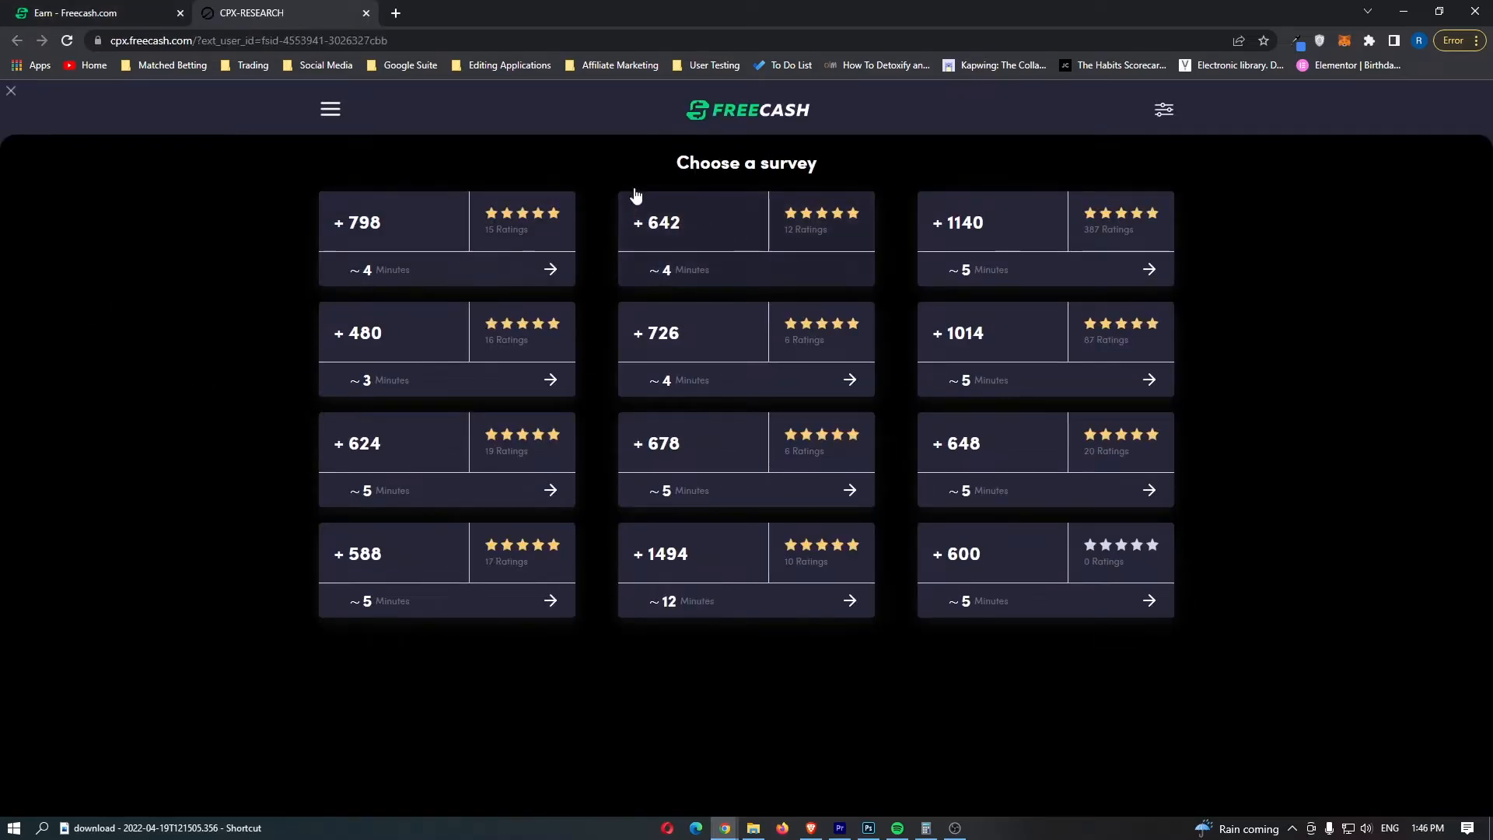
pyautogui.moveTo(1241, 648)
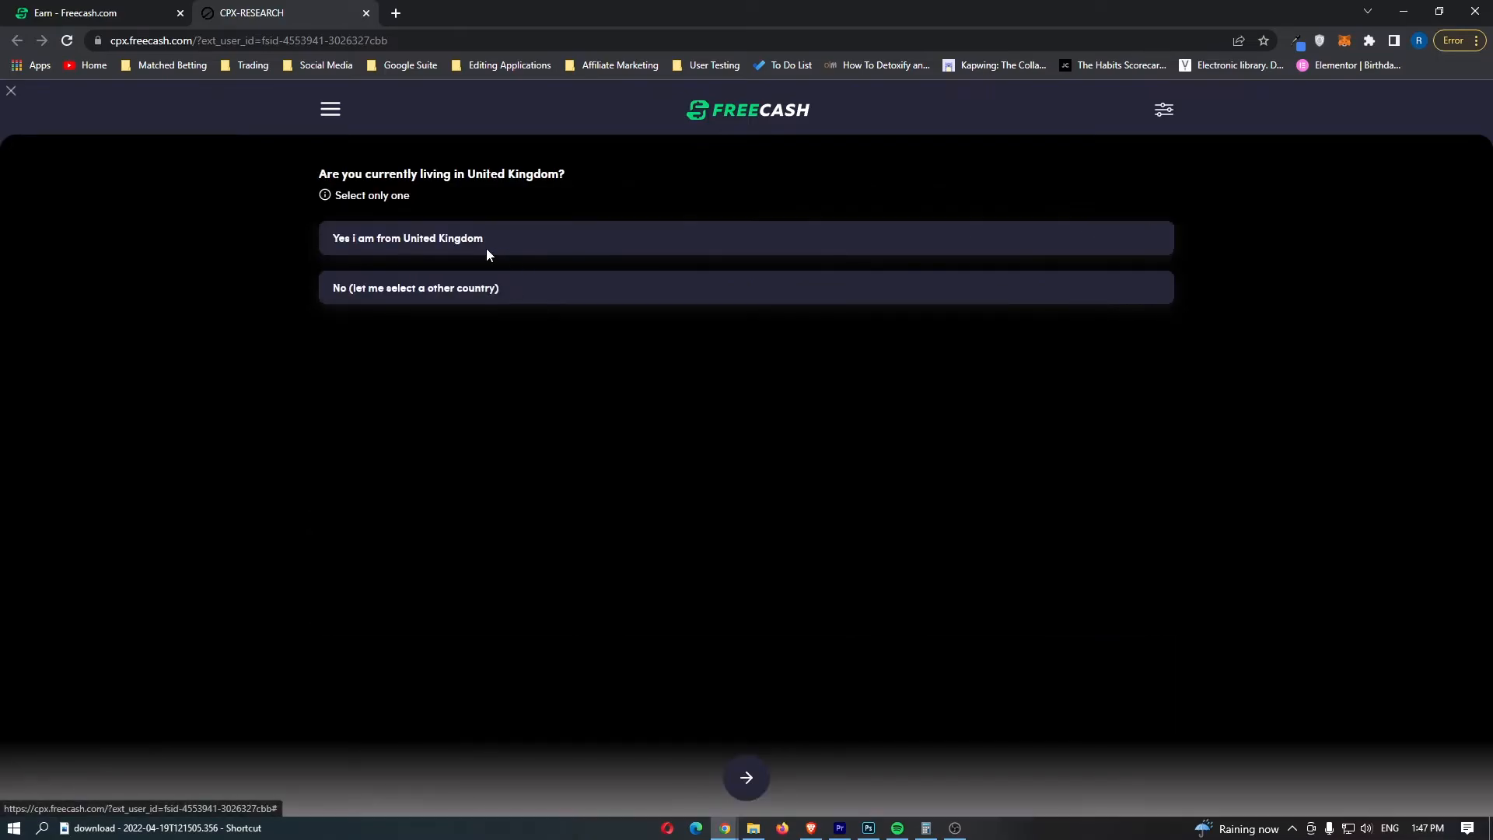
pyautogui.moveTo(1083, 685)
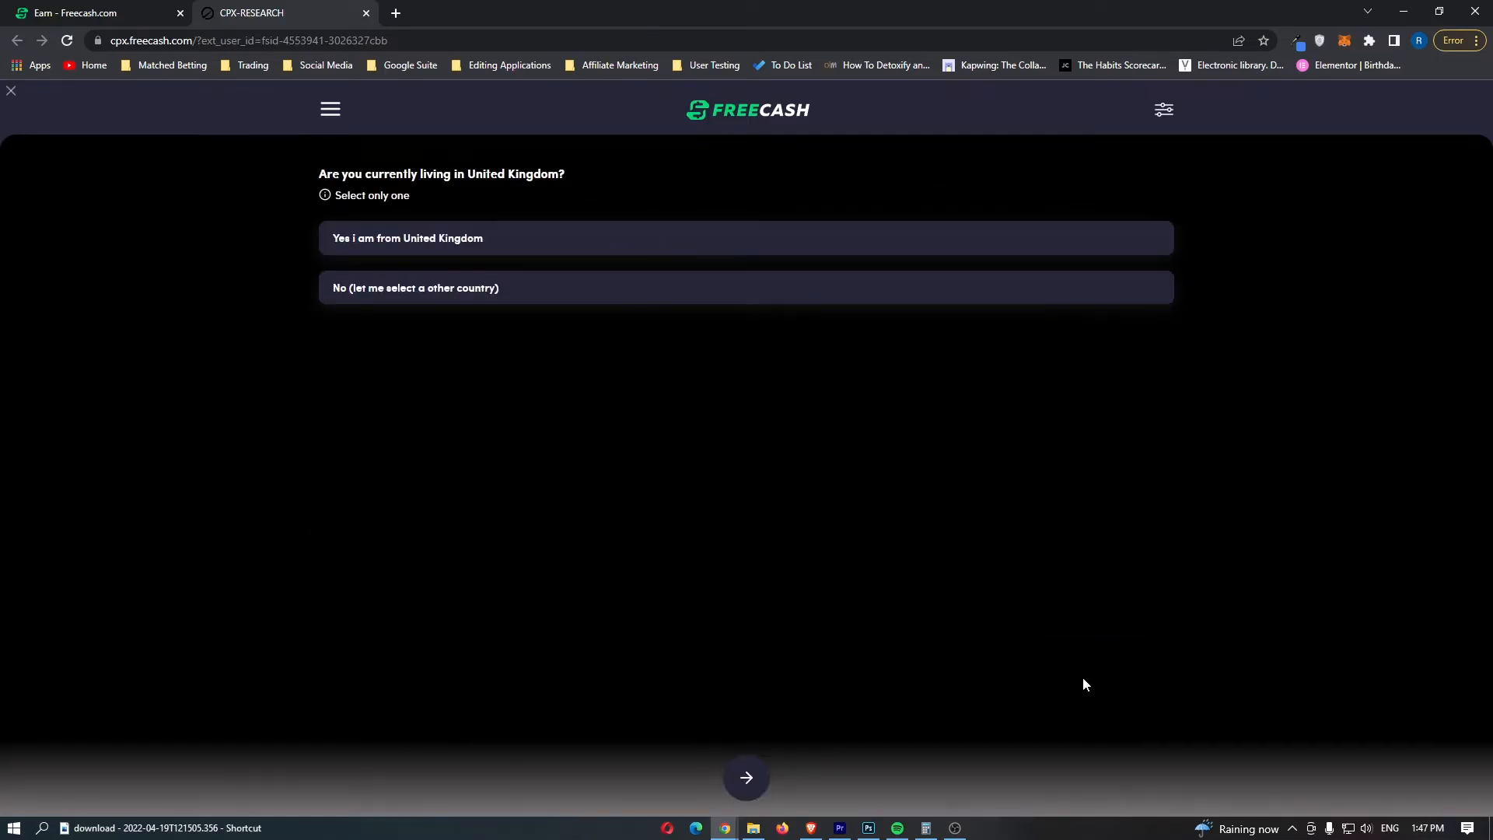
pyautogui.moveTo(442, 193)
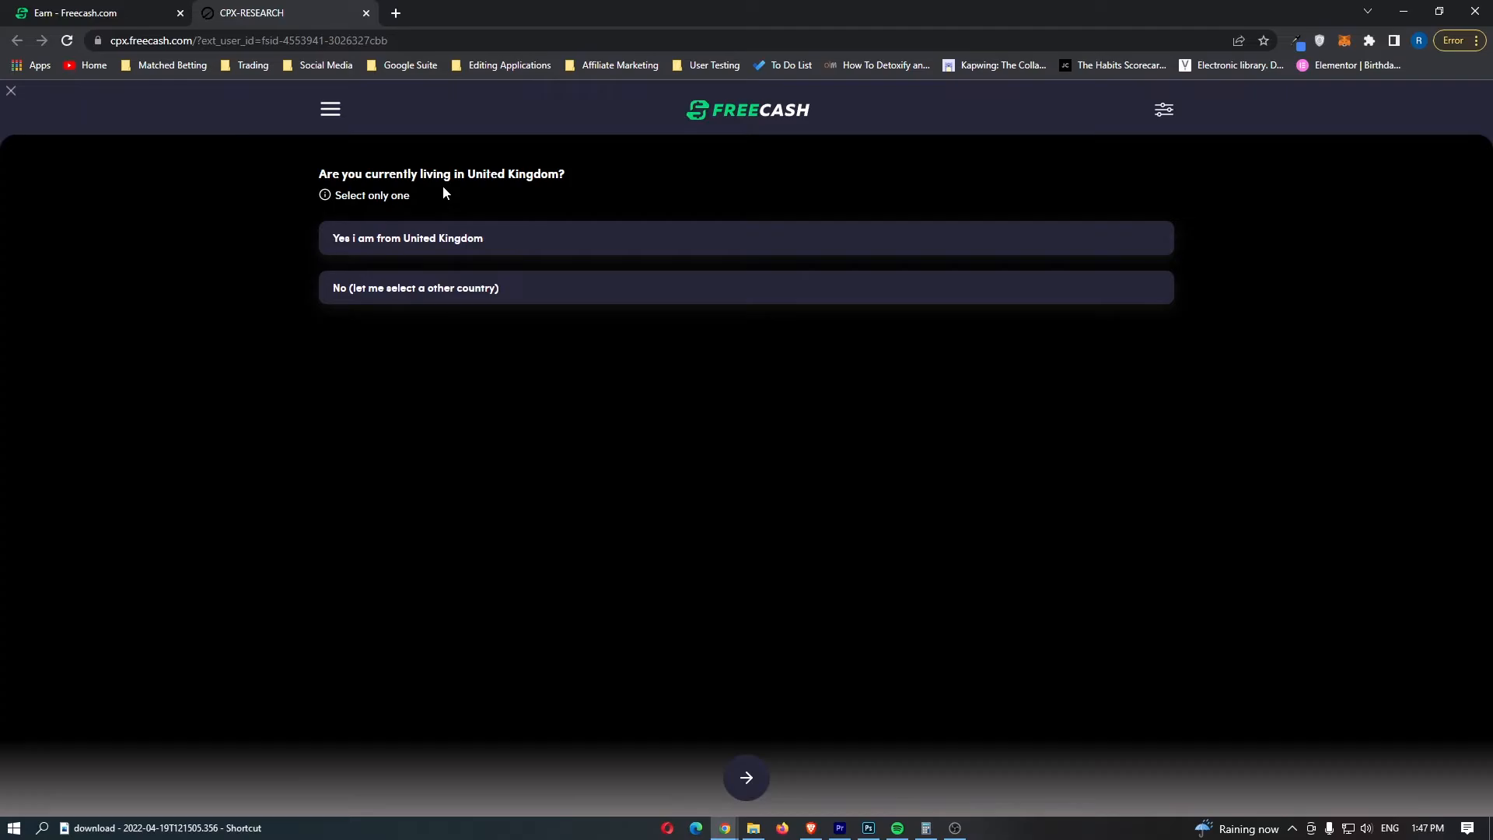
pyautogui.moveTo(368, 14)
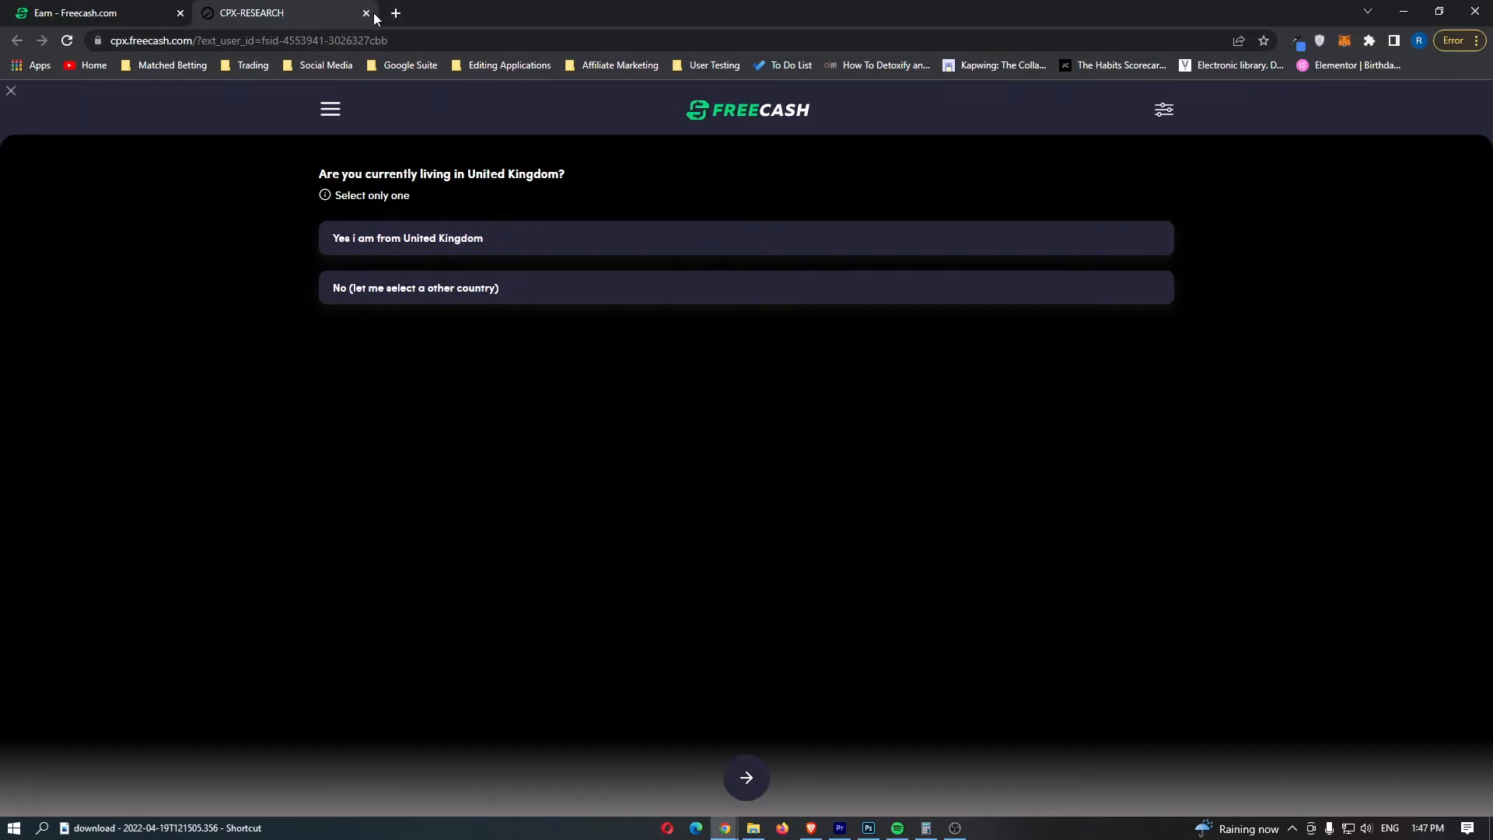
# Close the CPX Research tab and dismiss the How to use Freecash slides
pyautogui.click(366, 13)
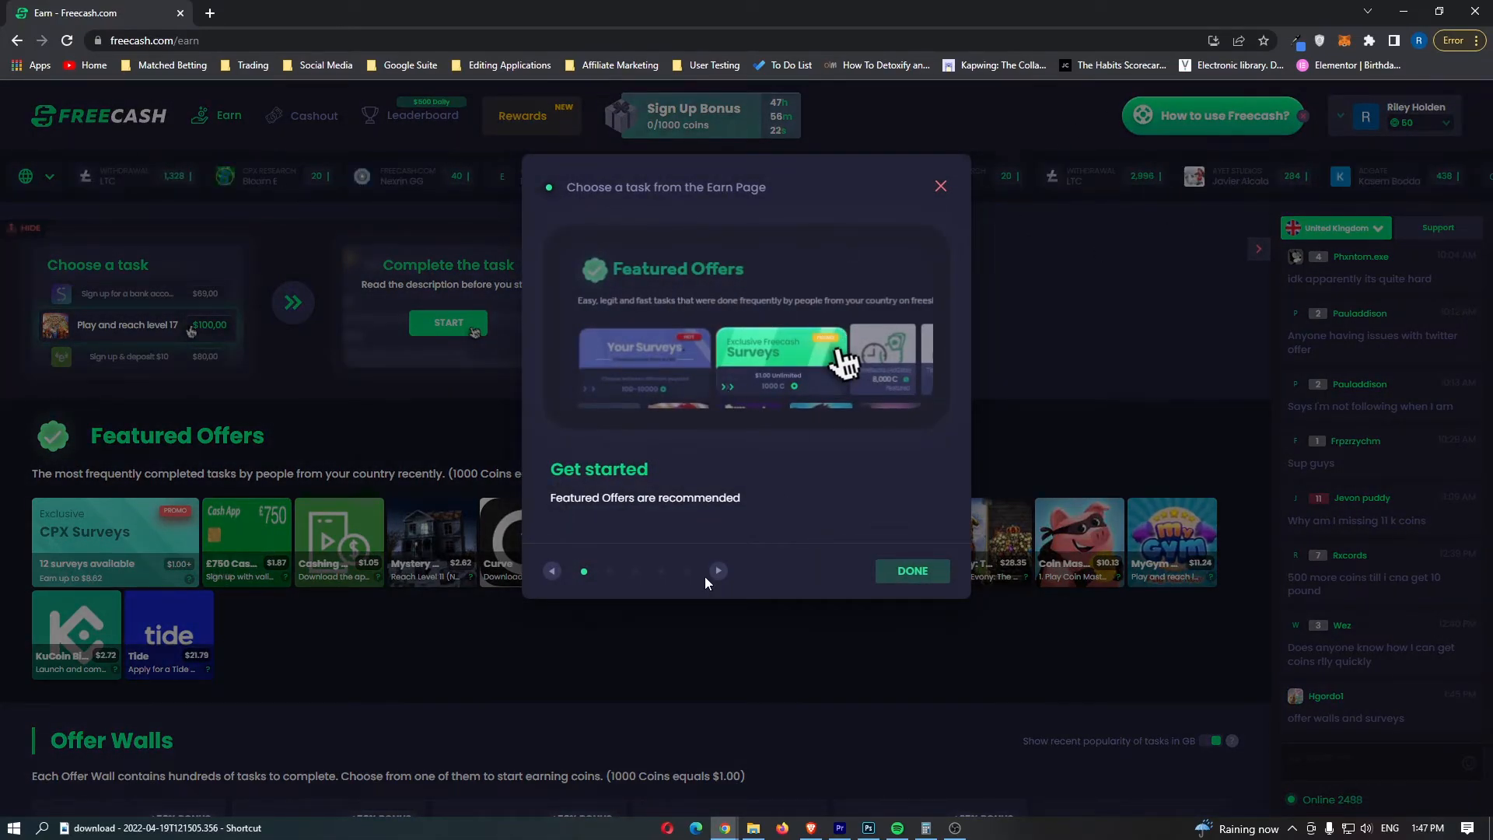
pyautogui.click(717, 570)
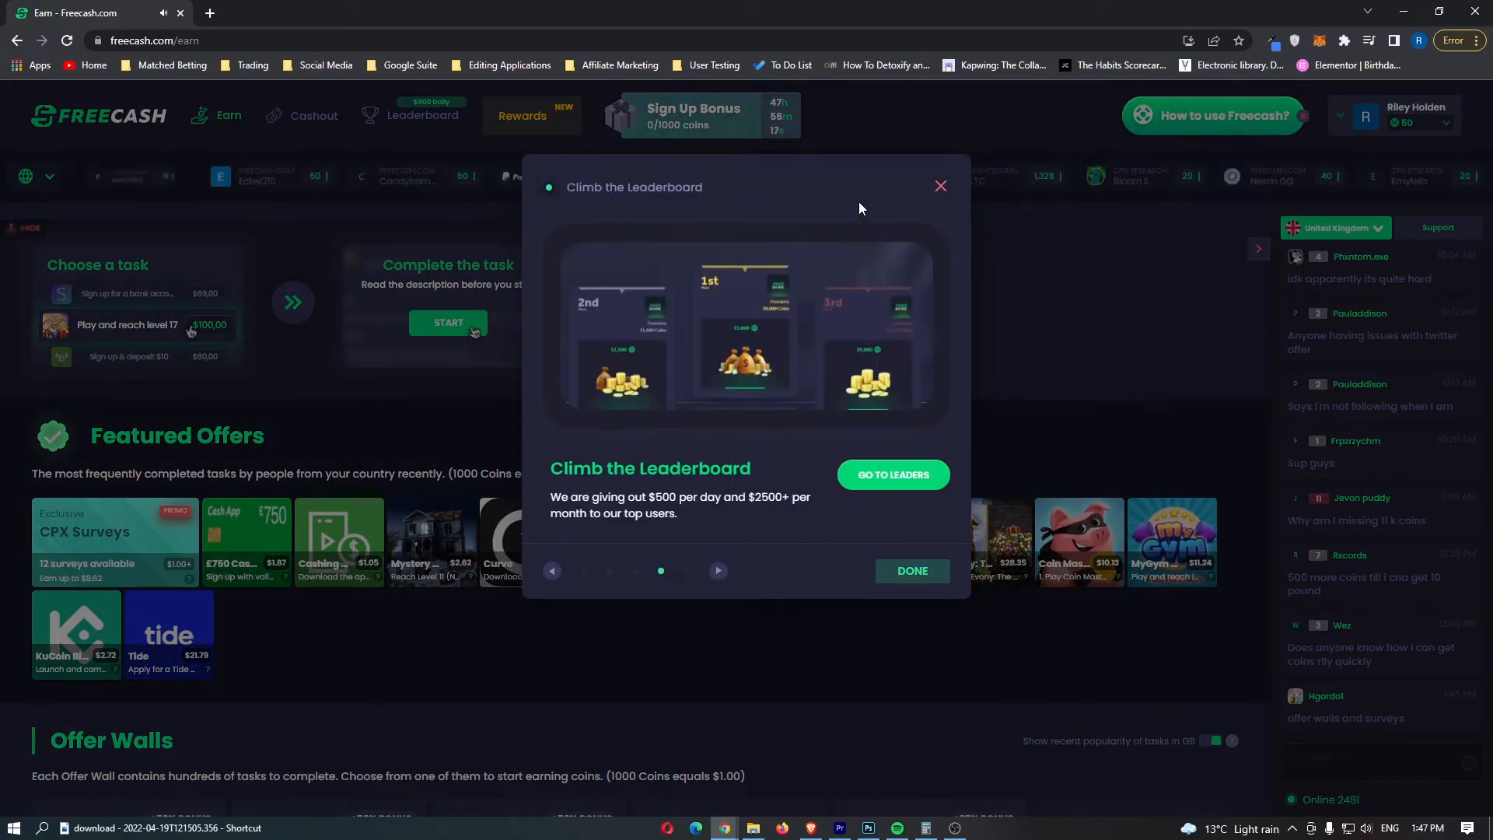
pyautogui.click(940, 186)
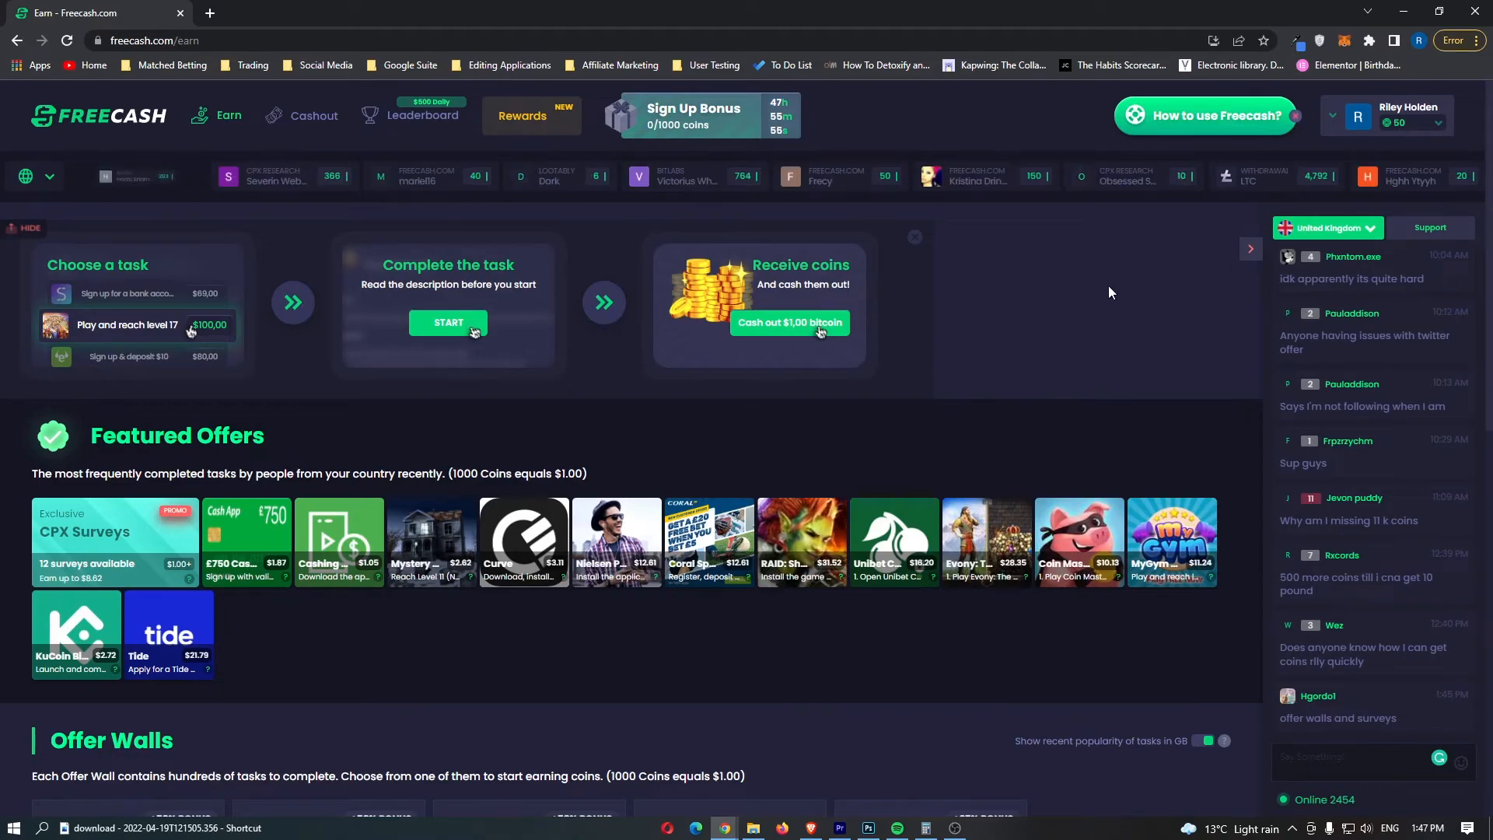
pyautogui.scroll(-3)
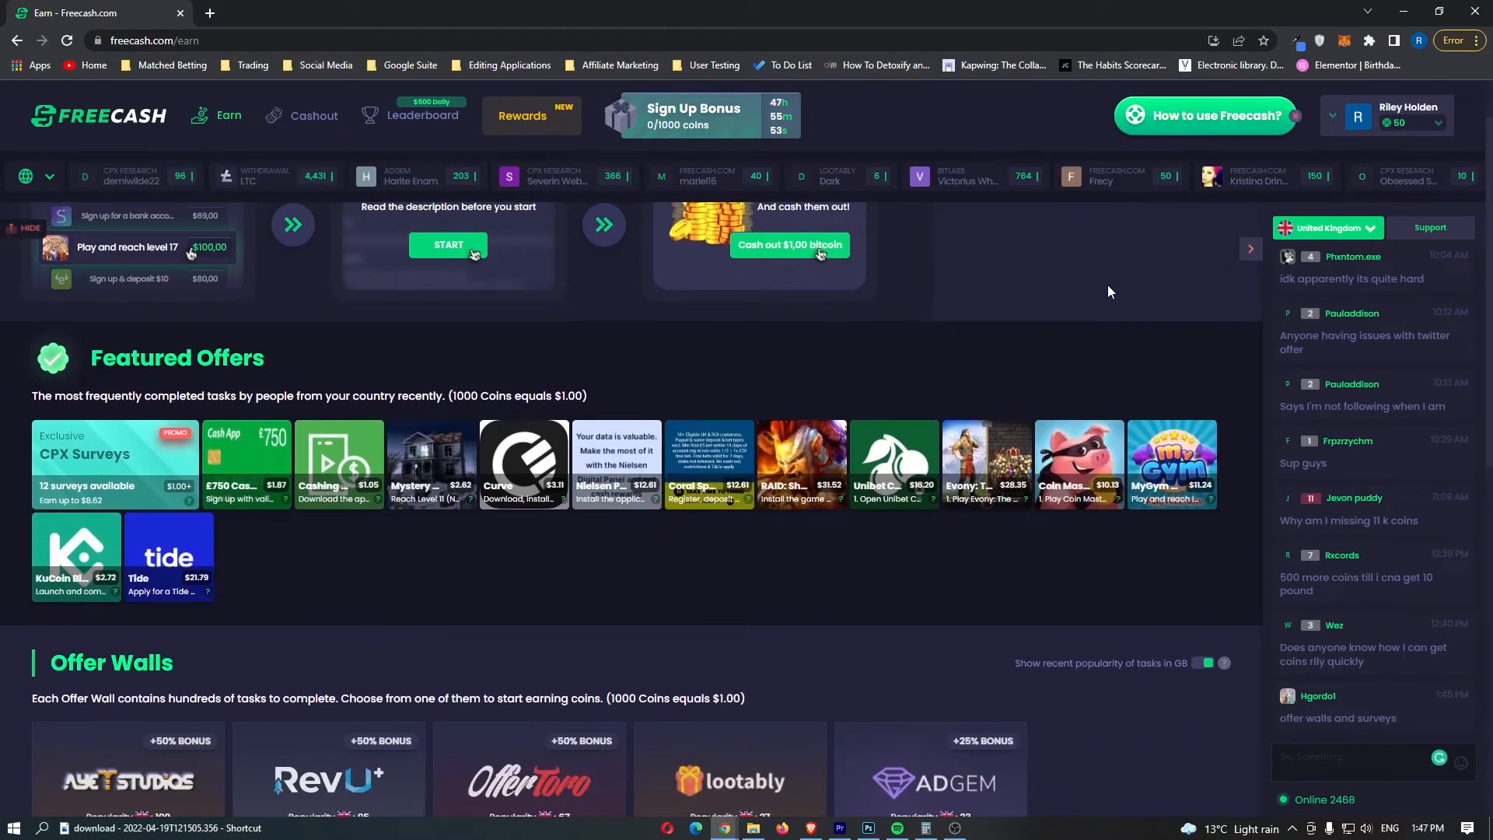